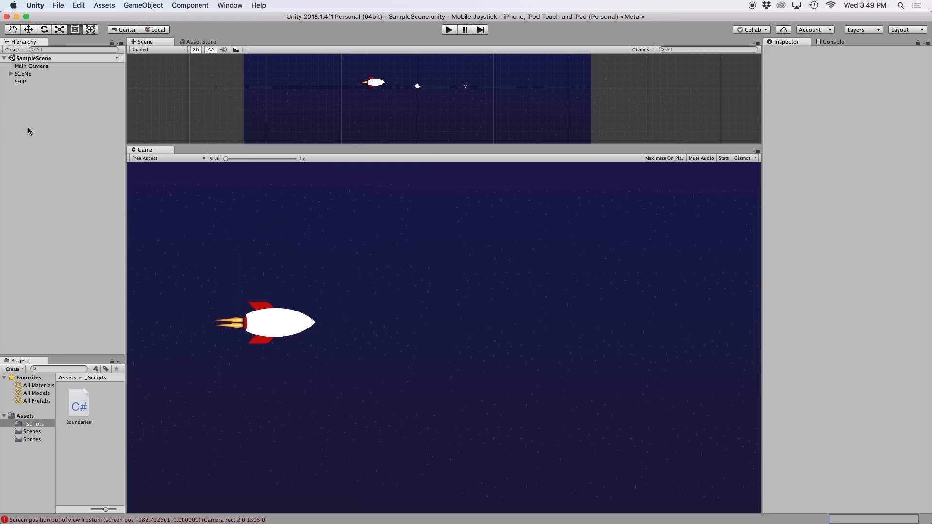
# Nudge the SHIP right then back left in the Scene, and drag it upward during play mode.
pyautogui.click(20, 81)
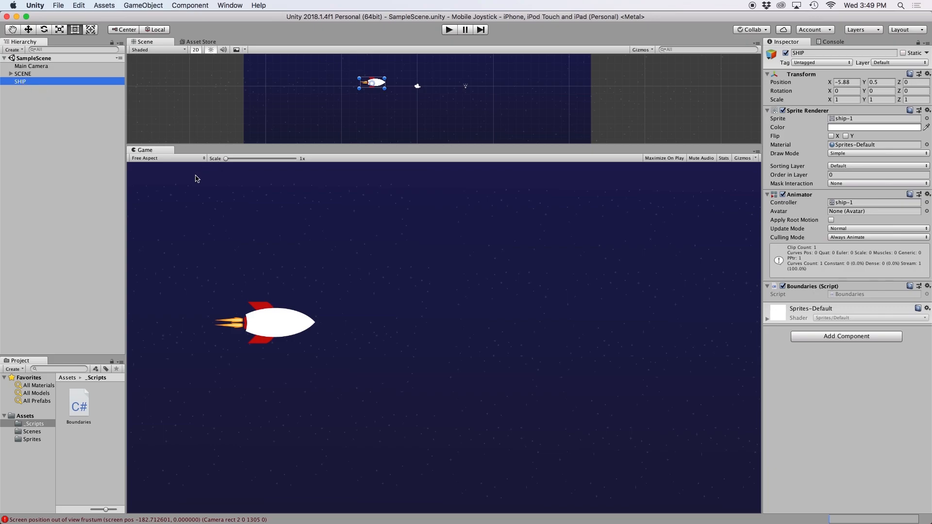
pyautogui.moveTo(371, 82); pyautogui.dragTo(385, 85)
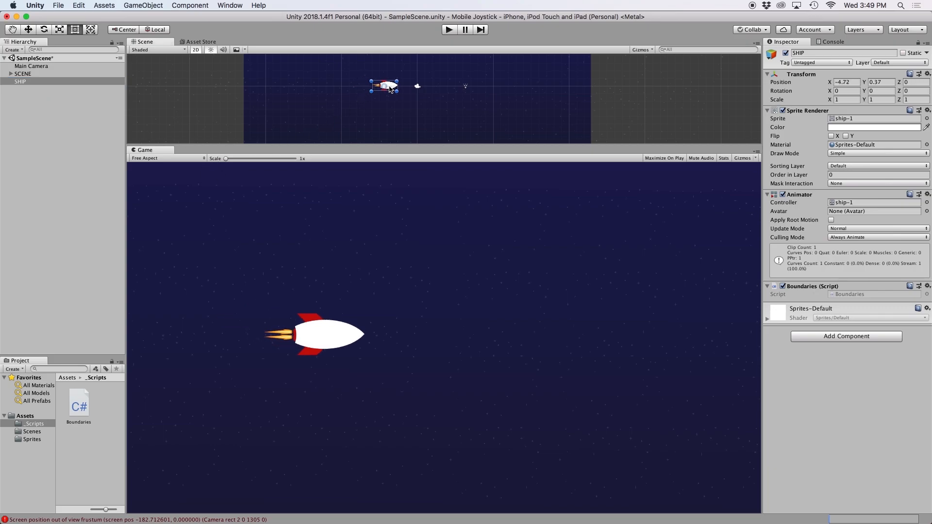
pyautogui.moveTo(383, 84); pyautogui.dragTo(368, 82)
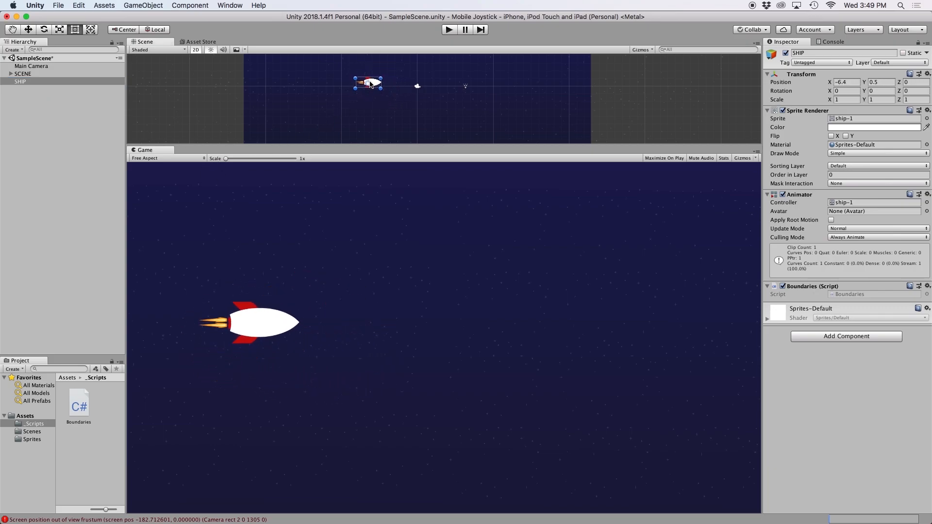
pyautogui.moveTo(426, 84)
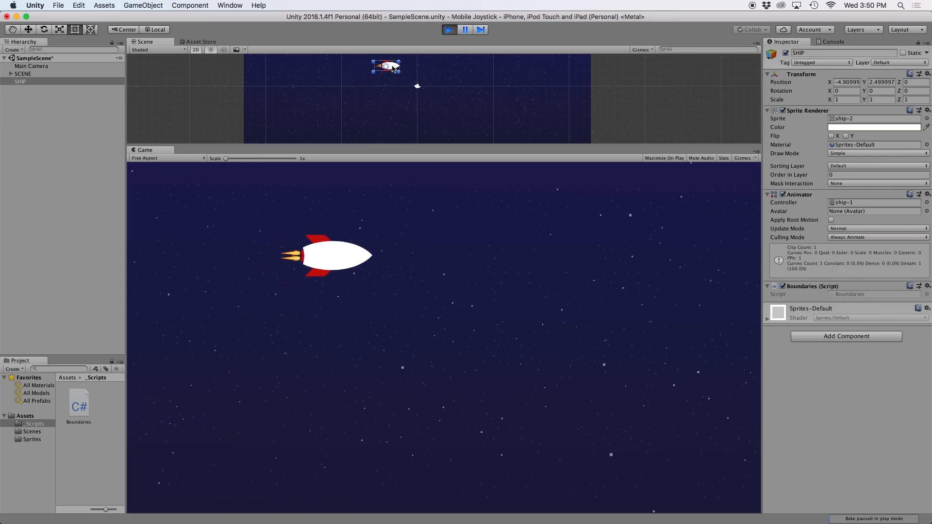
pyautogui.moveTo(386, 66); pyautogui.dragTo(368, 88)
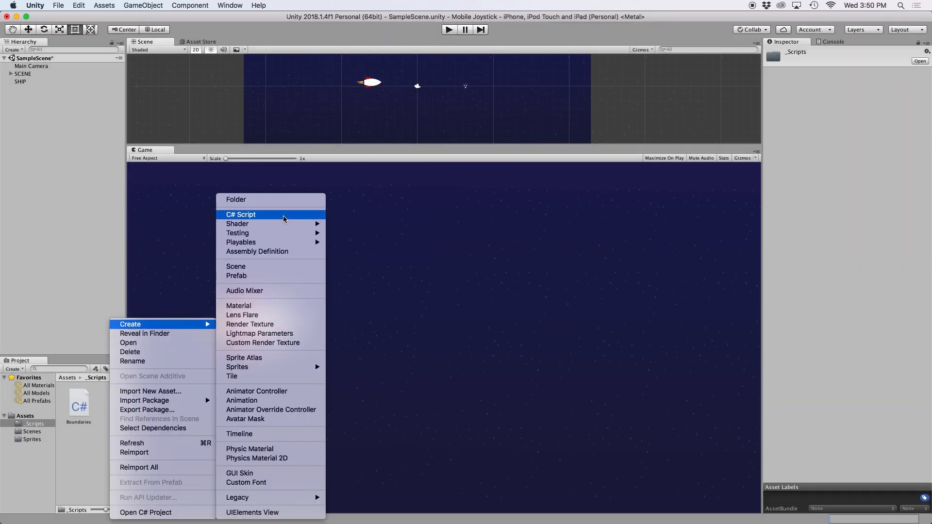
# Create a C# script named Joystick in the _Scripts folder and open it for editing.
pyautogui.click(241, 215)
pyautogui.write('Joystick')
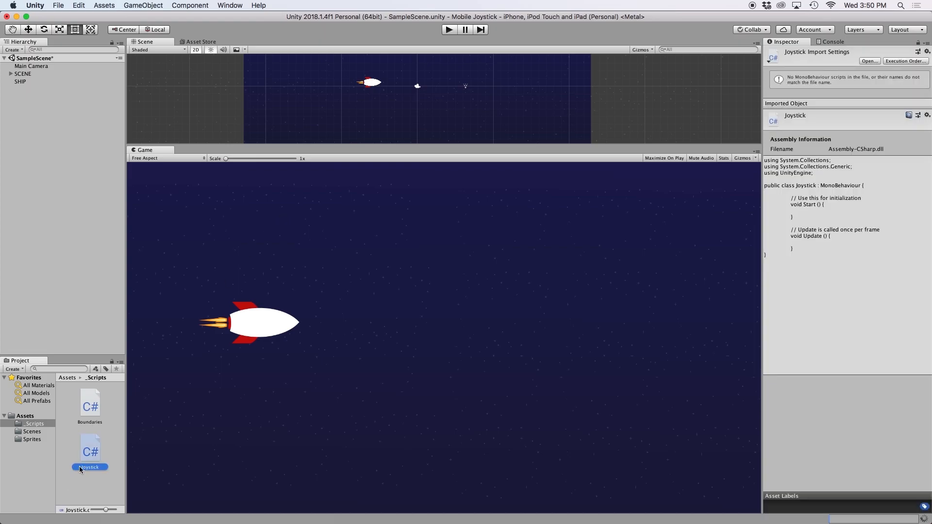
pyautogui.moveTo(89, 455)
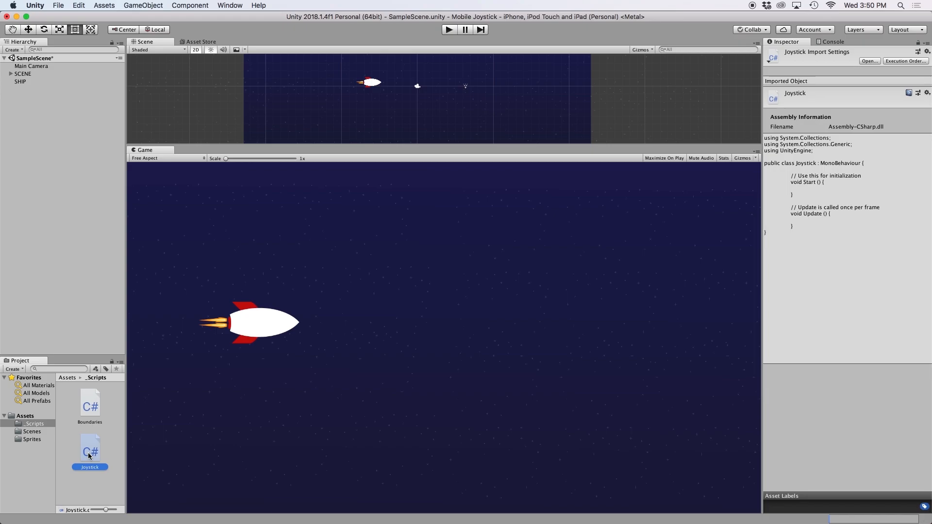
pyautogui.doubleClick(89, 449)
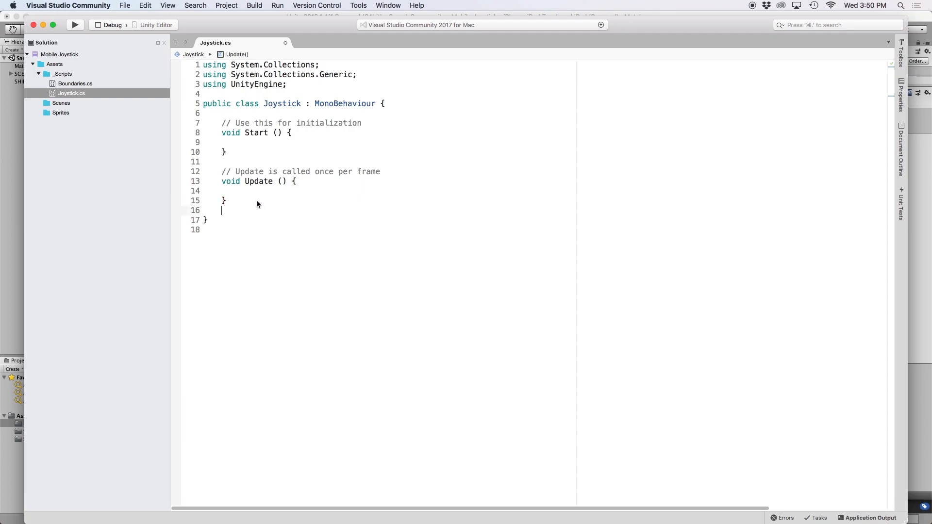
# Declare a void moveCharacter(Vector2 direction) method below Update().
pyautogui.write('void m')
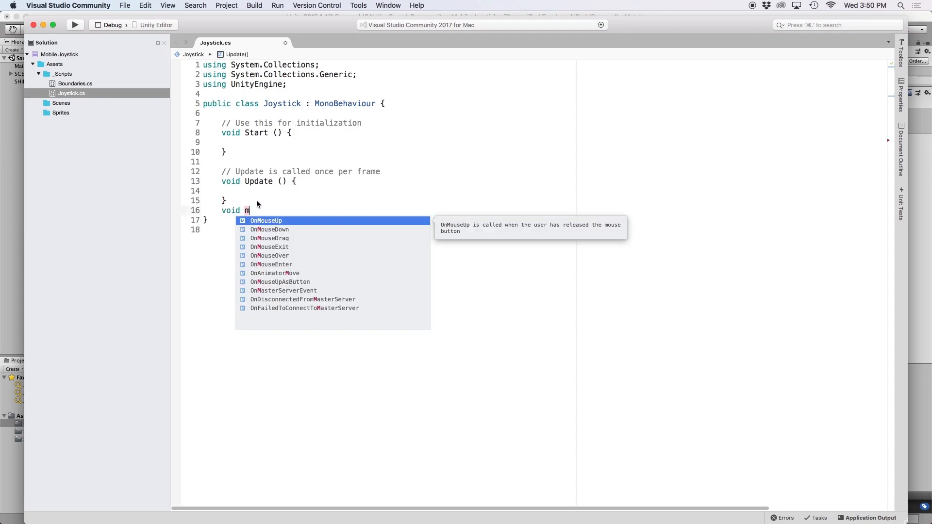
pyautogui.write('oveCharacter')
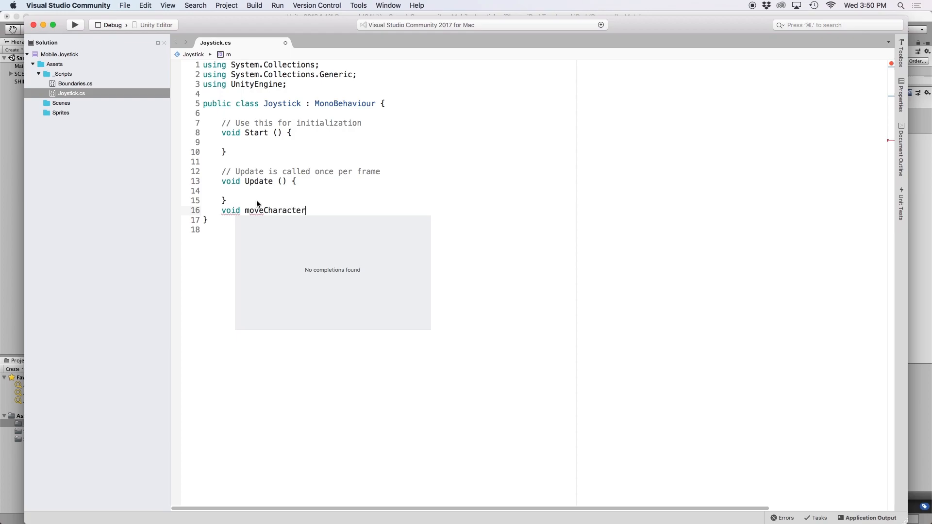
pyautogui.write('(V')
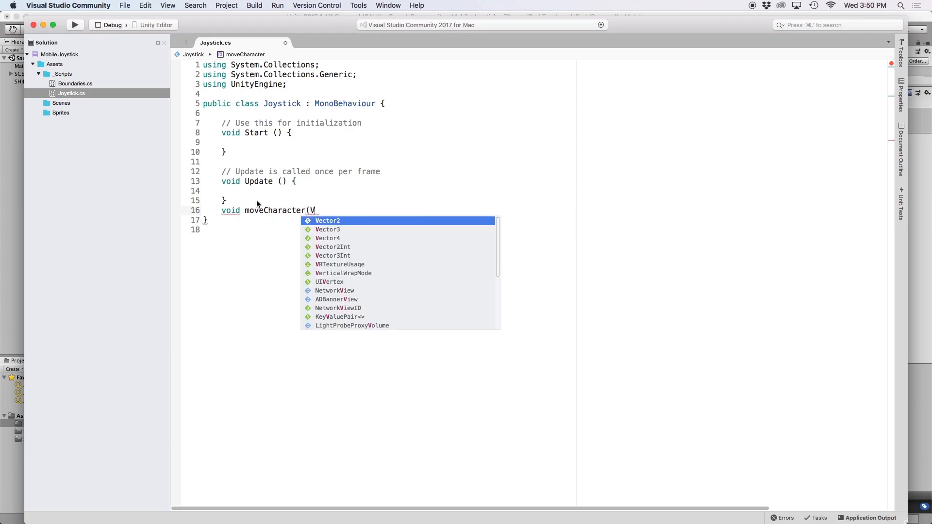
pyautogui.write('ector2 direct')
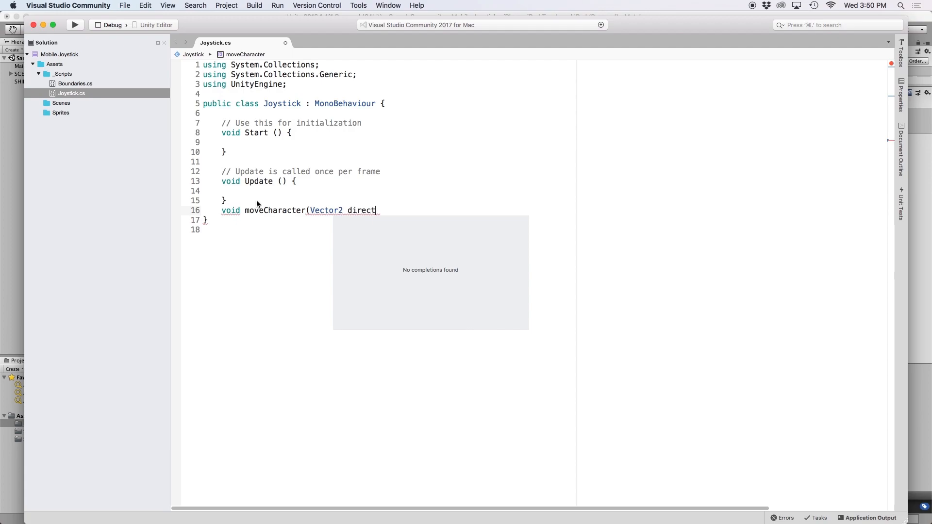
pyautogui.write('ion){')
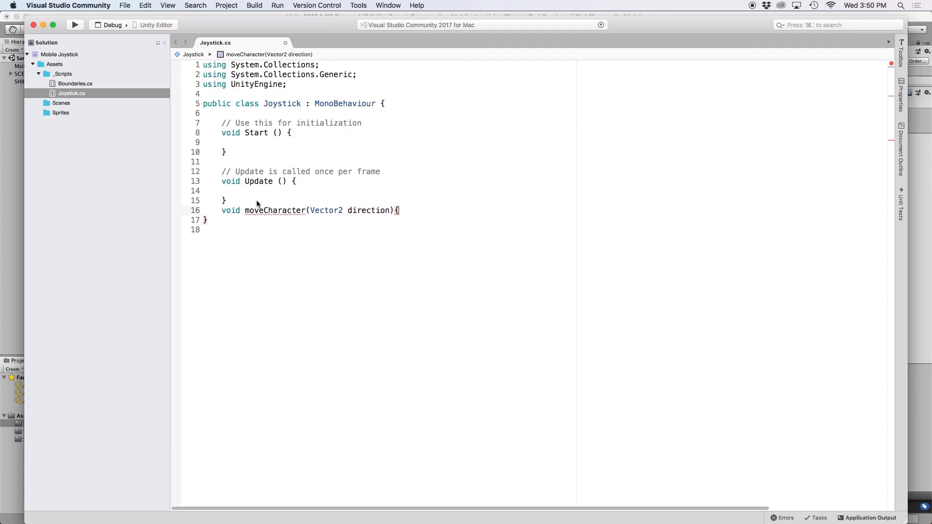
# Make moveCharacter call player.Translate(direction * speed * Time.deltaTime);.
pyautogui.write('pla')
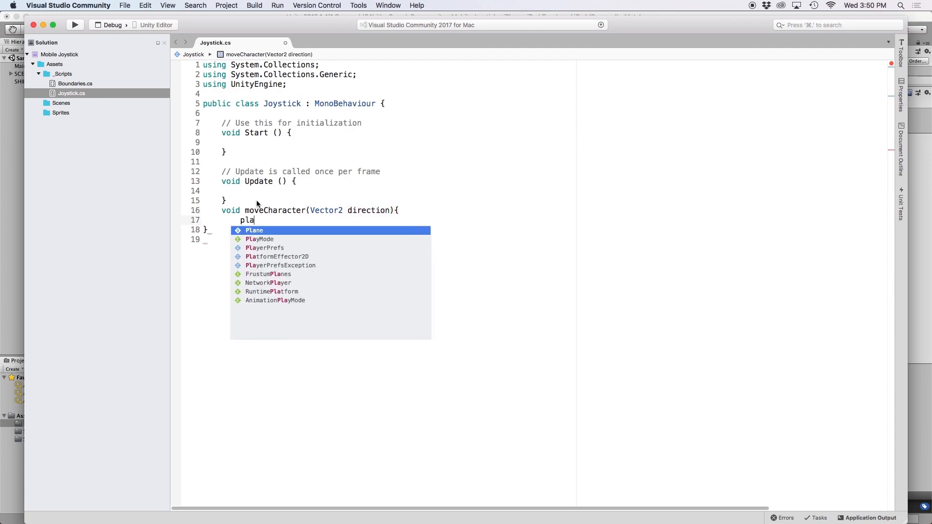
pyautogui.press('Backspace')
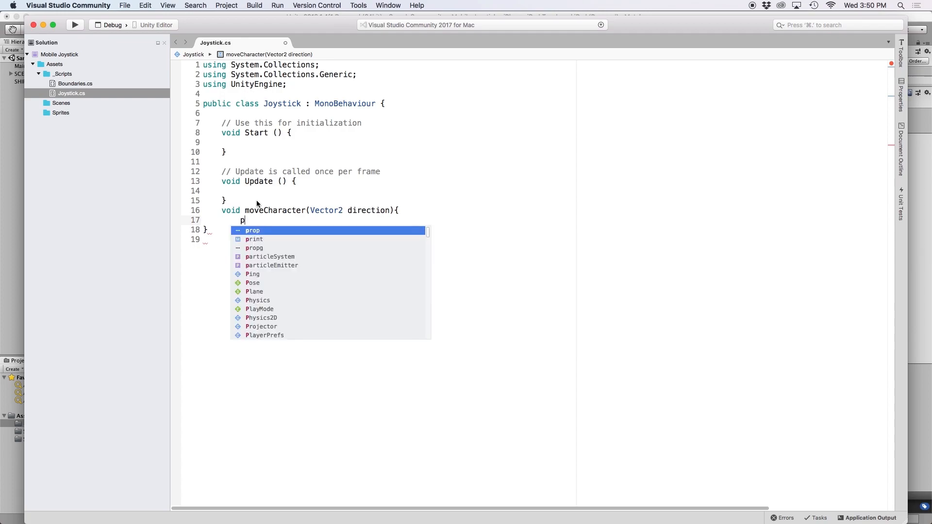
pyautogui.write('layer')
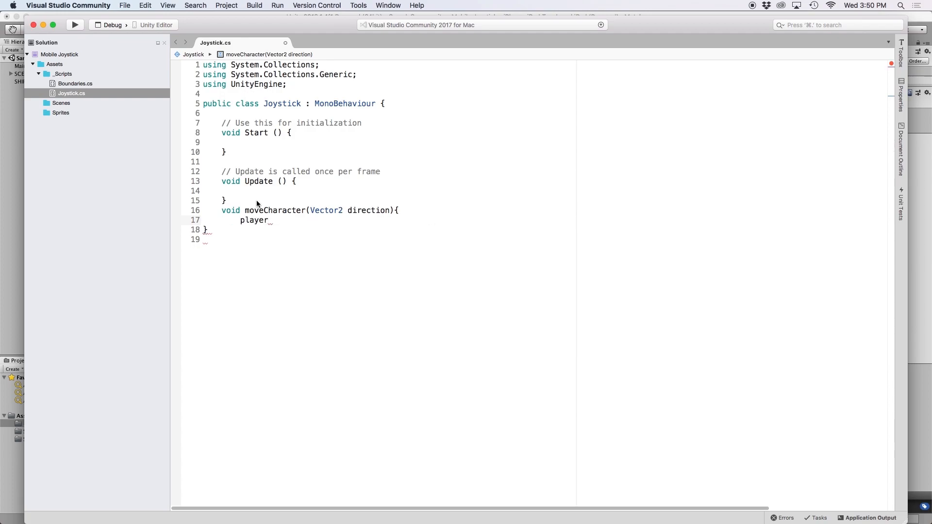
pyautogui.write('.T')
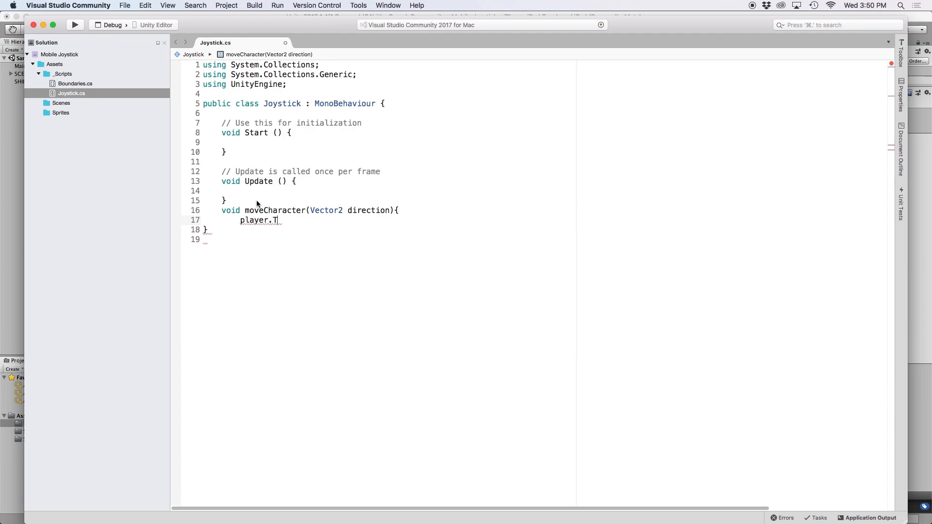
pyautogui.write('ranslate')
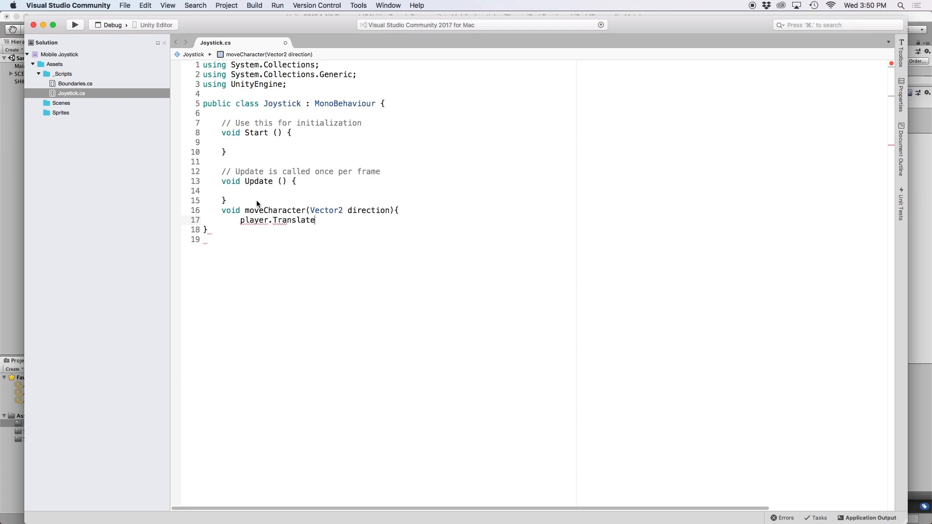
pyautogui.write('(')
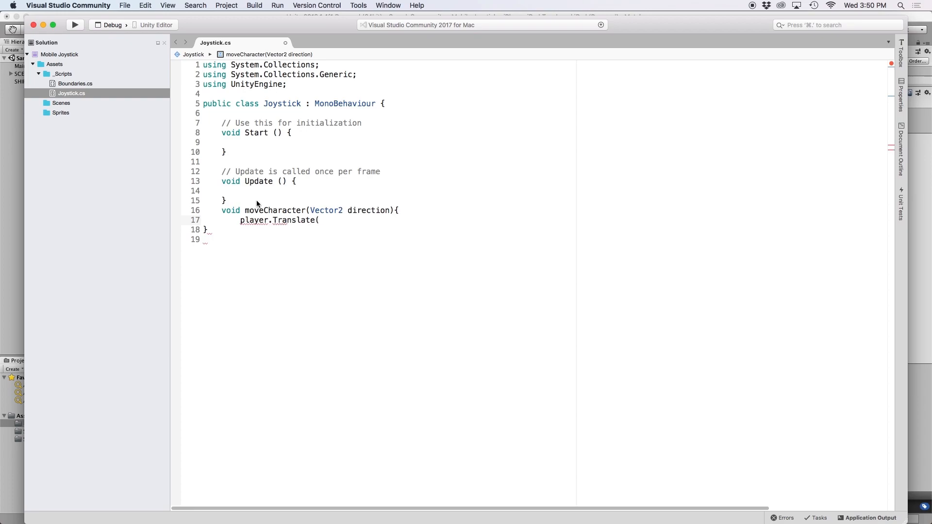
pyautogui.write('direction')
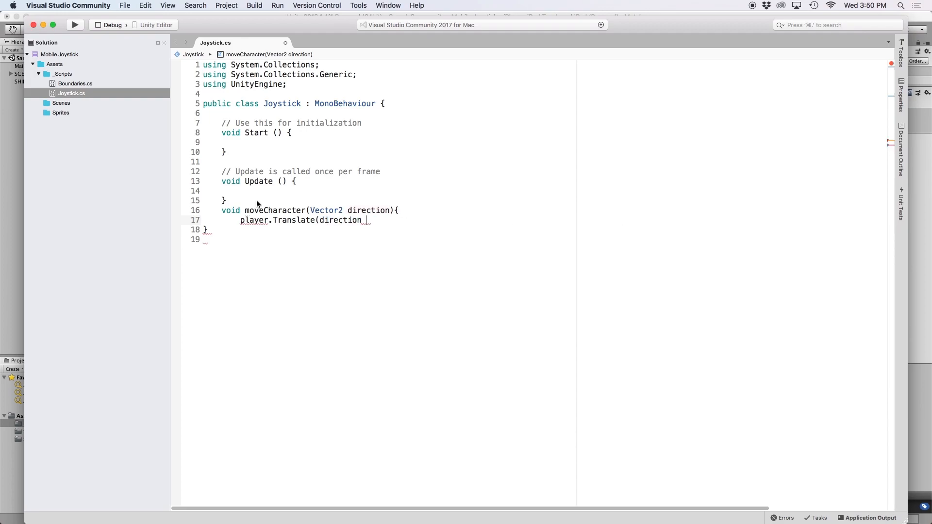
pyautogui.write('* speed')
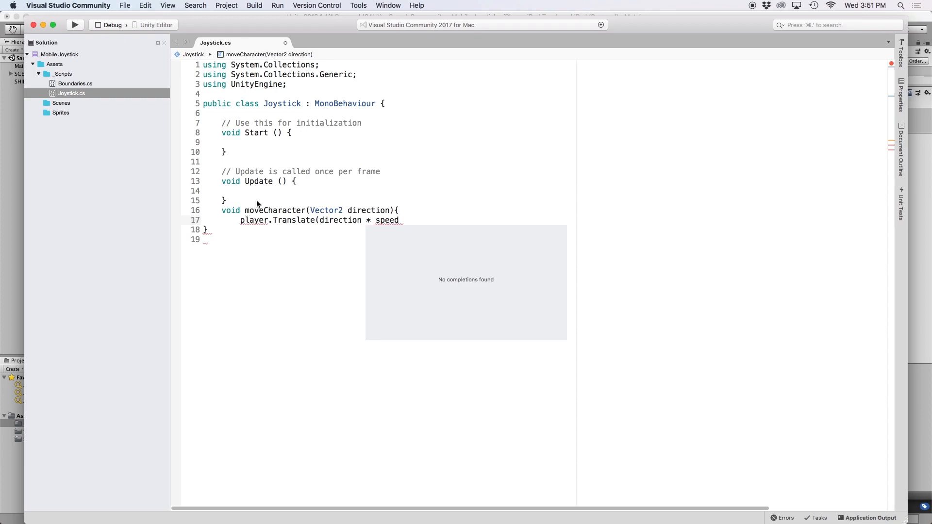
pyautogui.write('T')
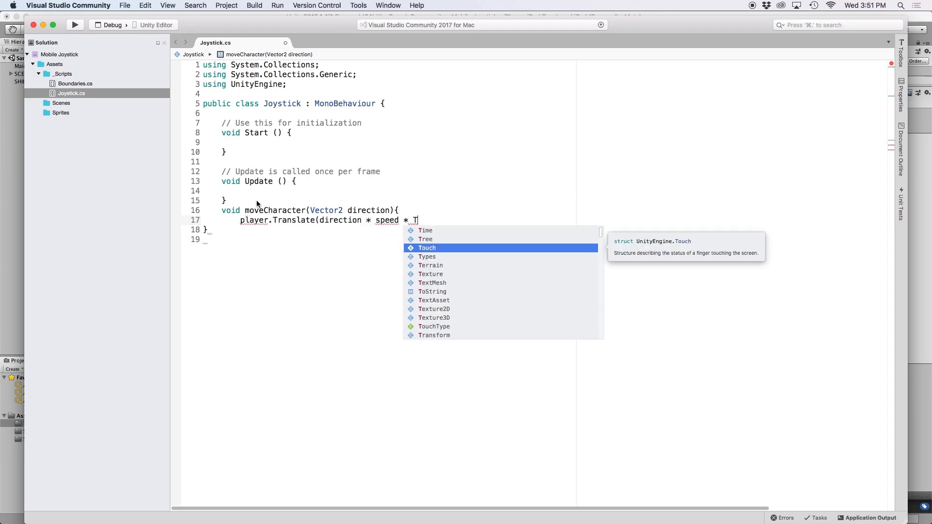
pyautogui.write('ime.')
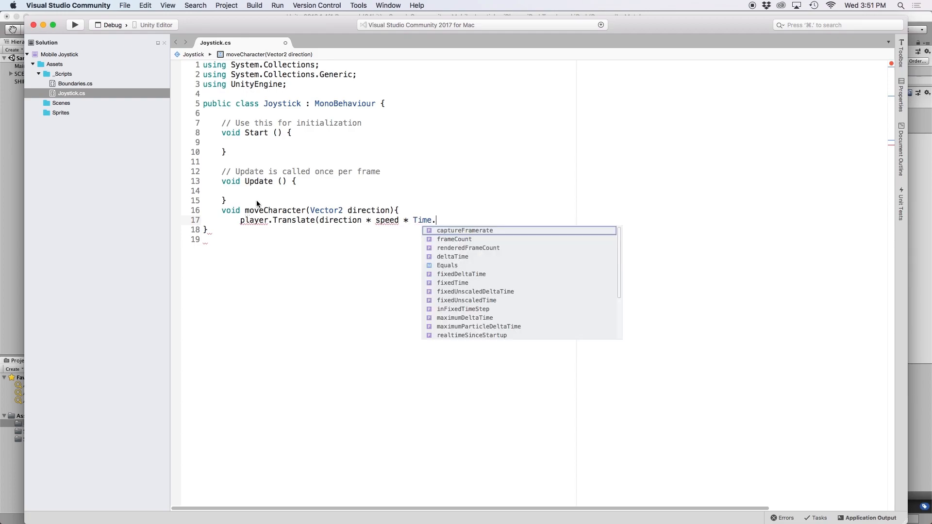
pyautogui.write('deltaTime)')
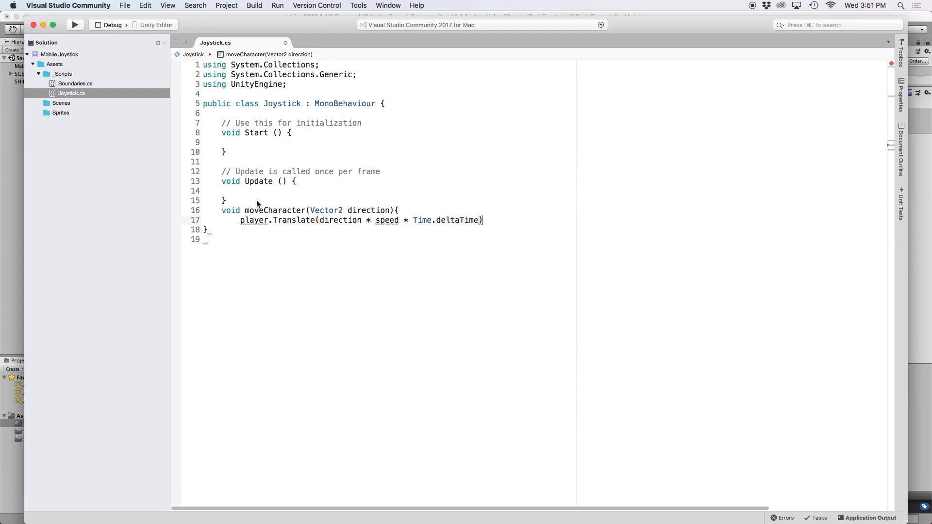
pyautogui.write(';')
pyautogui.write('}')
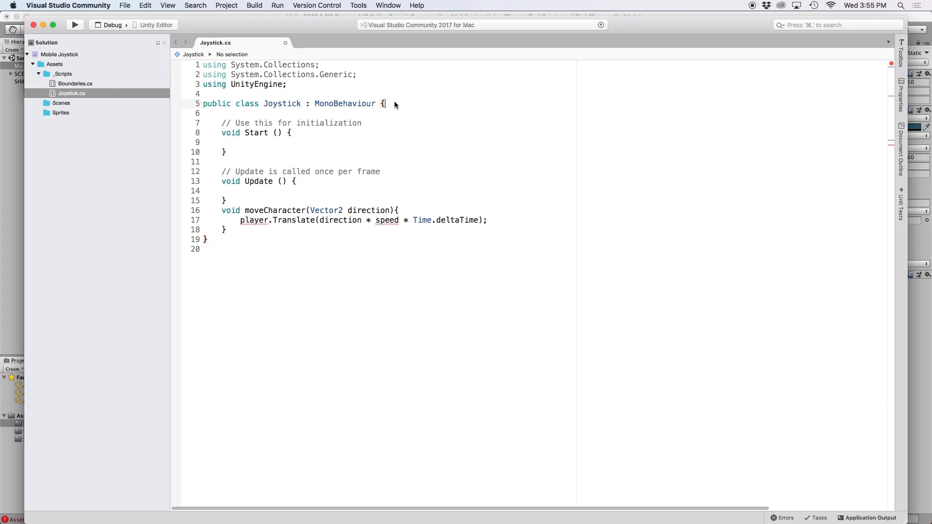
# Declare a public Transform player field in the Joystick class.
pyautogui.write('public T')
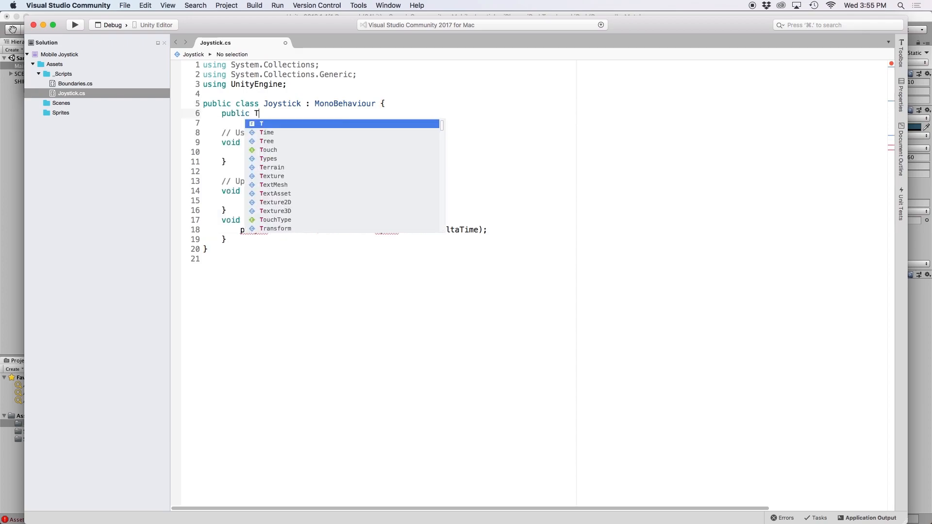
pyautogui.write('ransform pl')
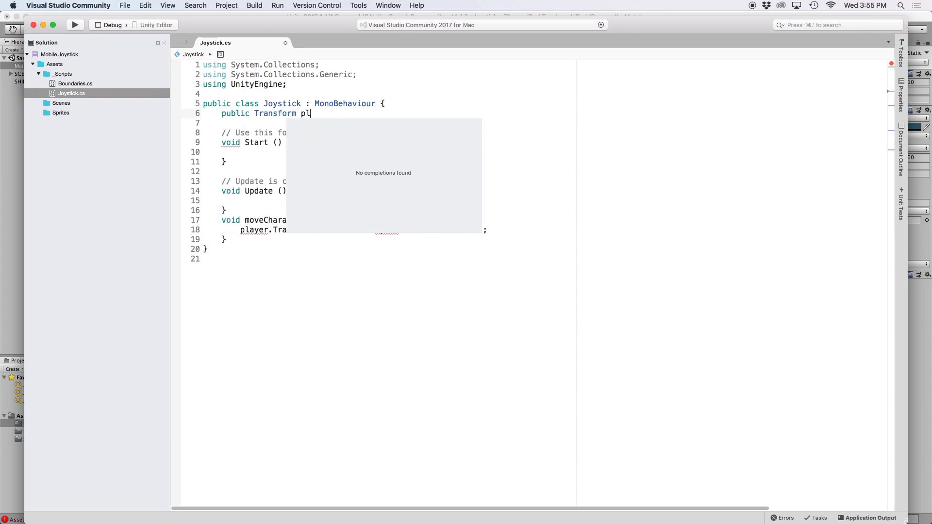
pyautogui.write('ayer;')
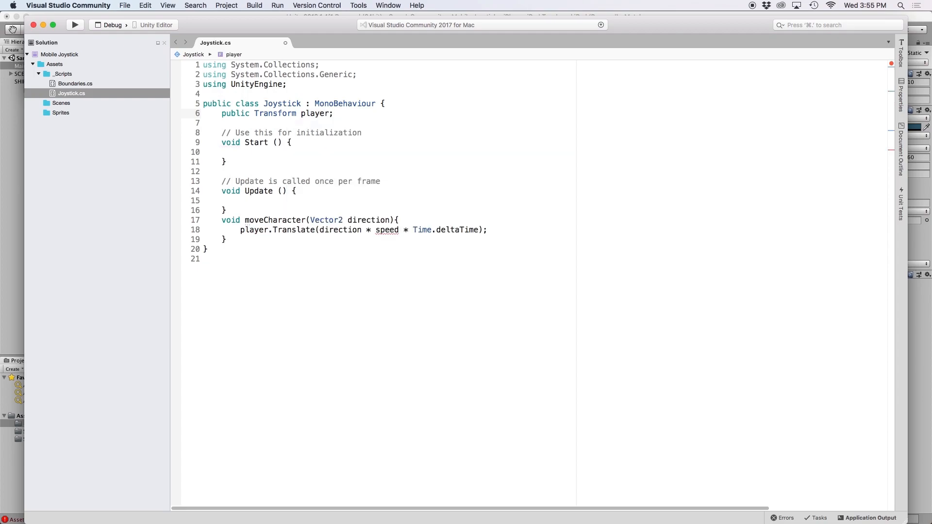
# Declare public float speed = 5.0f; and return to the Unity editor.
pyautogui.write('publ')
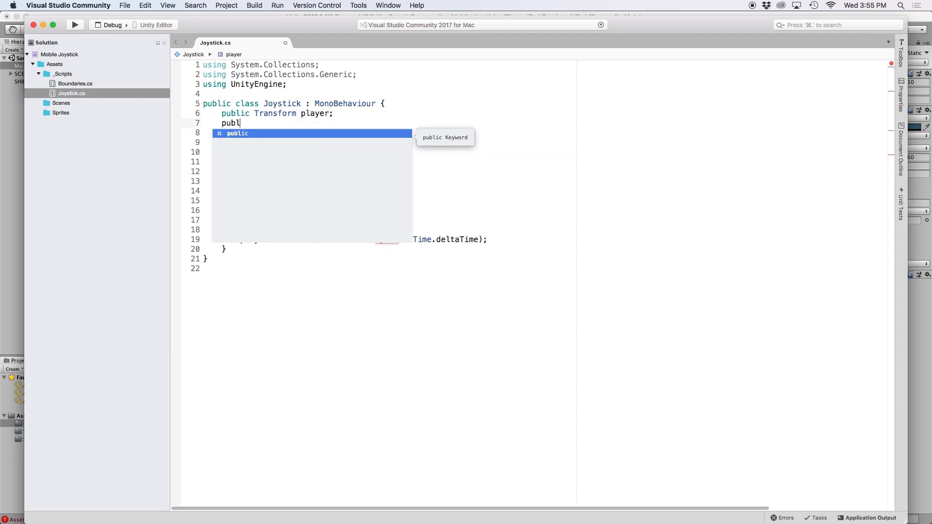
pyautogui.write('fd')
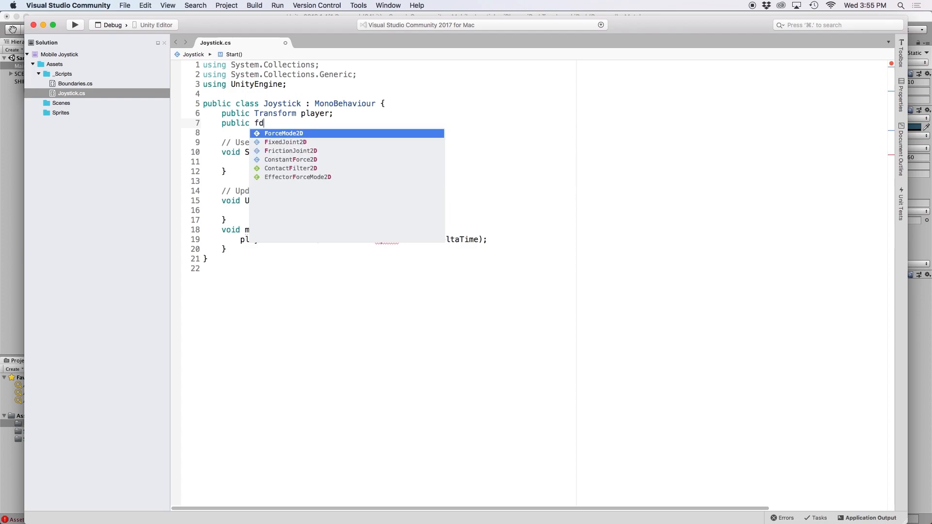
pyautogui.write('loat speed')
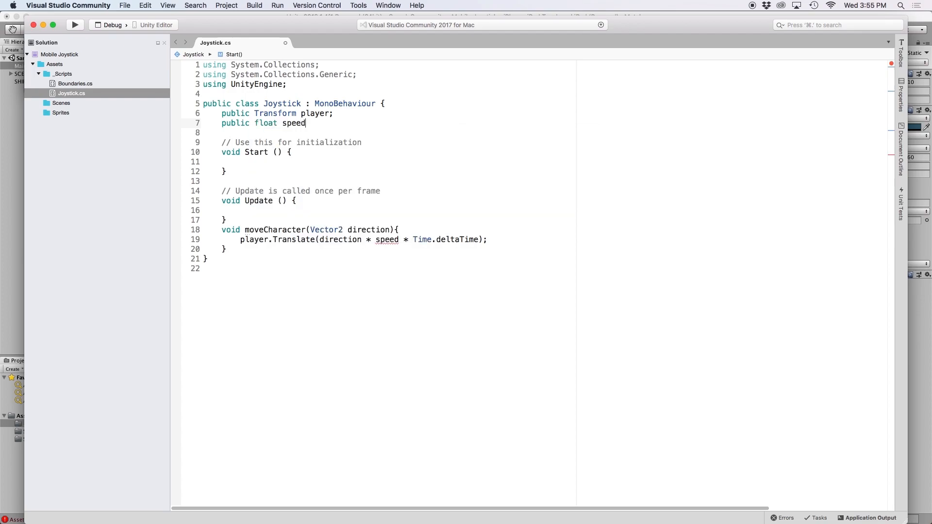
pyautogui.write('= 5.0f;')
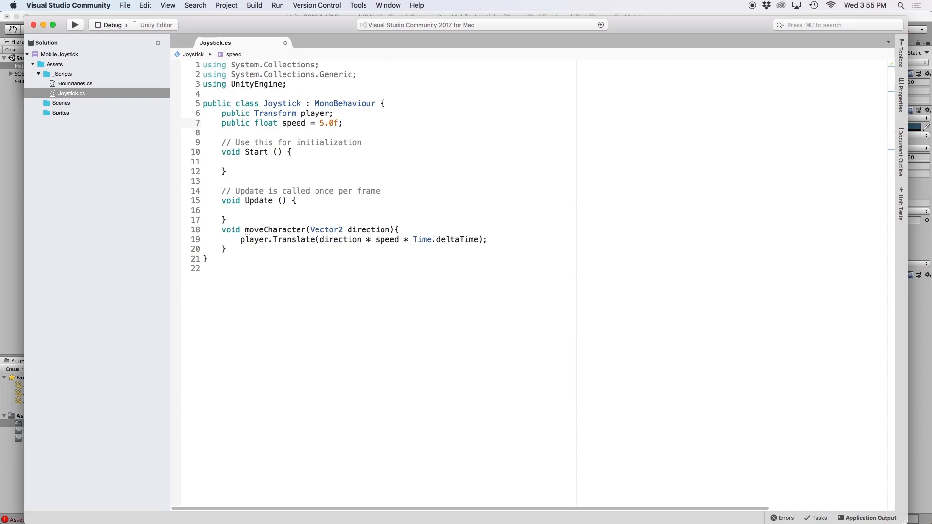
pyautogui.moveTo(336, 129)
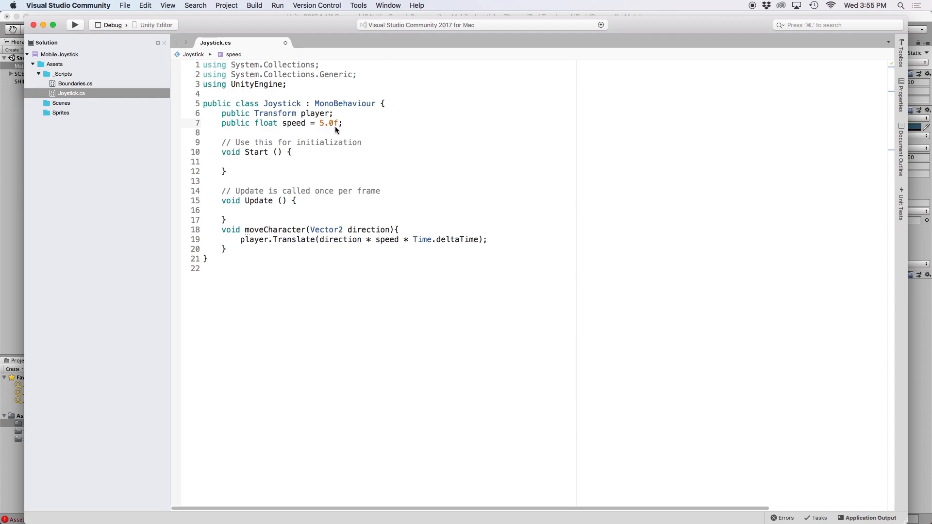
pyautogui.click(124, 5)
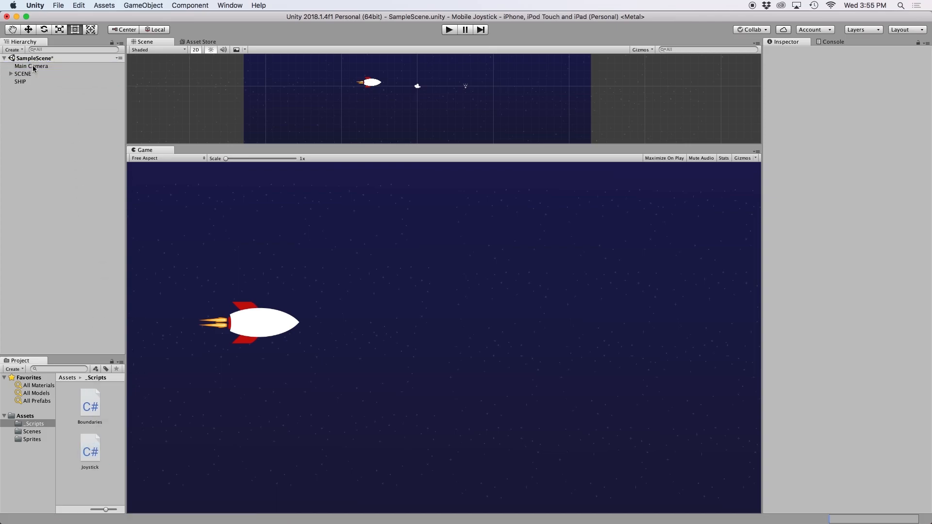
# Select Main Camera to show its Joystick component with Player and Speed 5 fields.
pyautogui.click(32, 66)
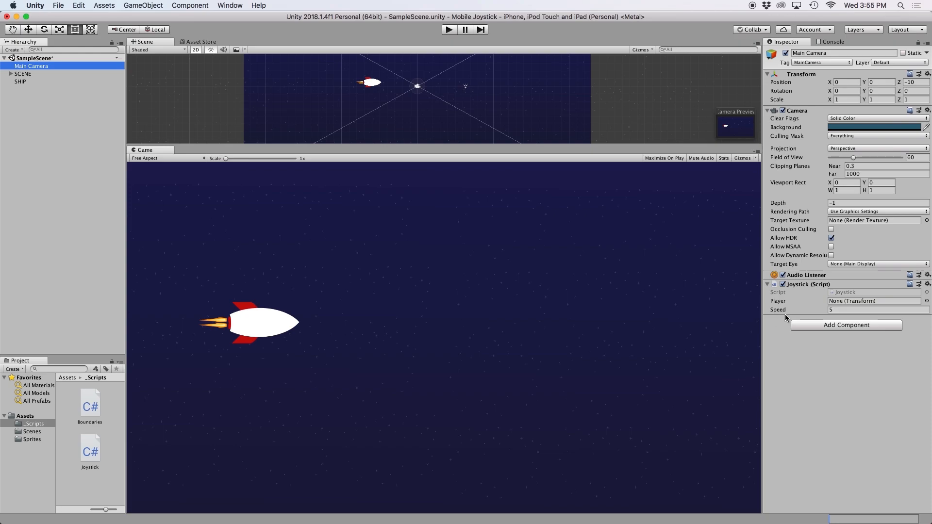
pyautogui.moveTo(563, 267)
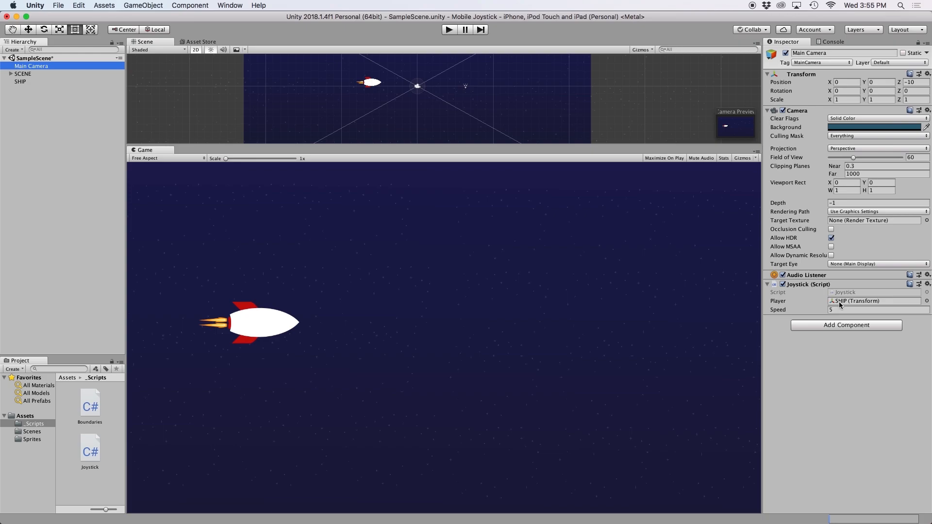
pyautogui.moveTo(724, 268)
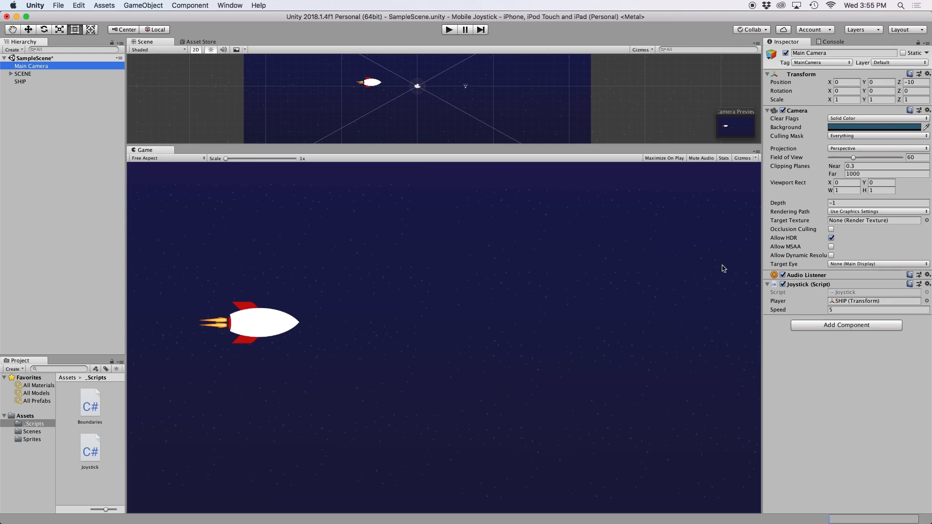
pyautogui.moveTo(440, 80)
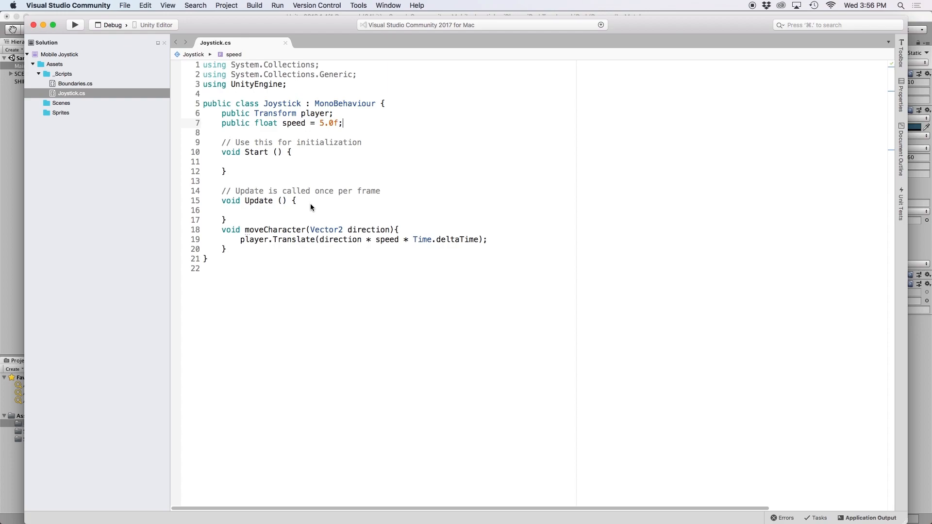
pyautogui.moveTo(303, 214)
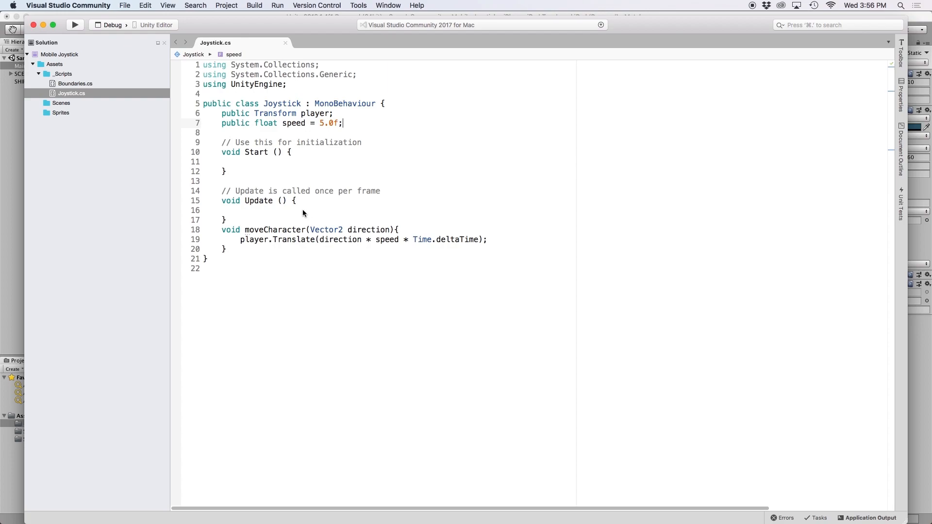
# Have Update call moveCharacter(new Vector2(GetAxis "Horizontal", GetAxis "Vertical")) and save the script.
pyautogui.write('moveCharacter(')
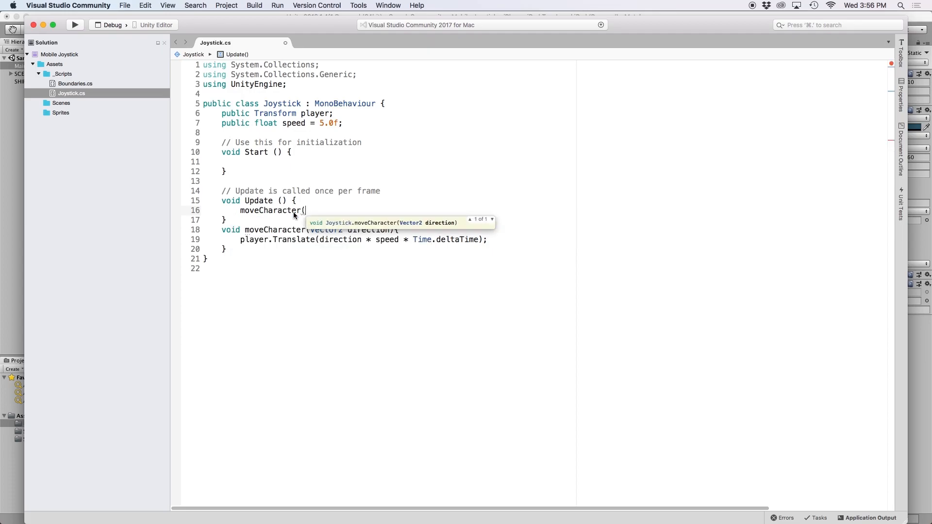
pyautogui.write('new Vector2(')
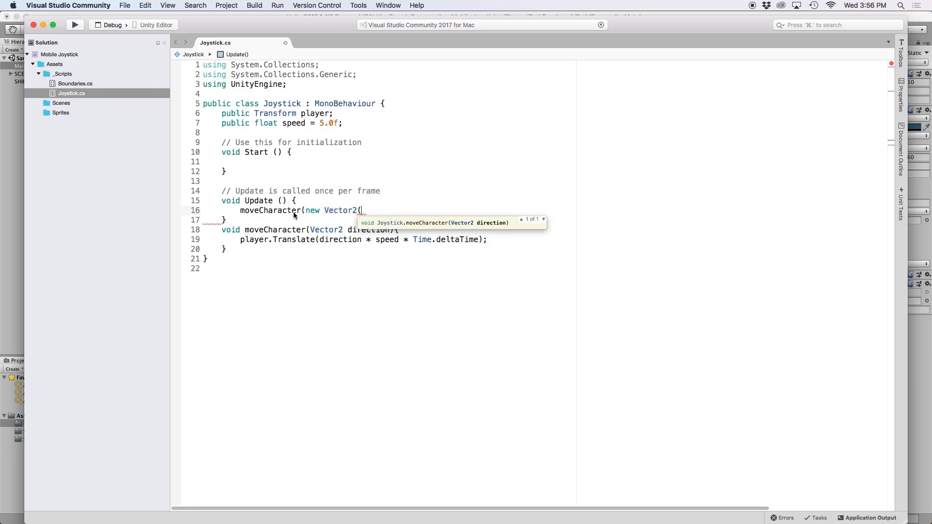
pyautogui.write('Input.GetAxis')
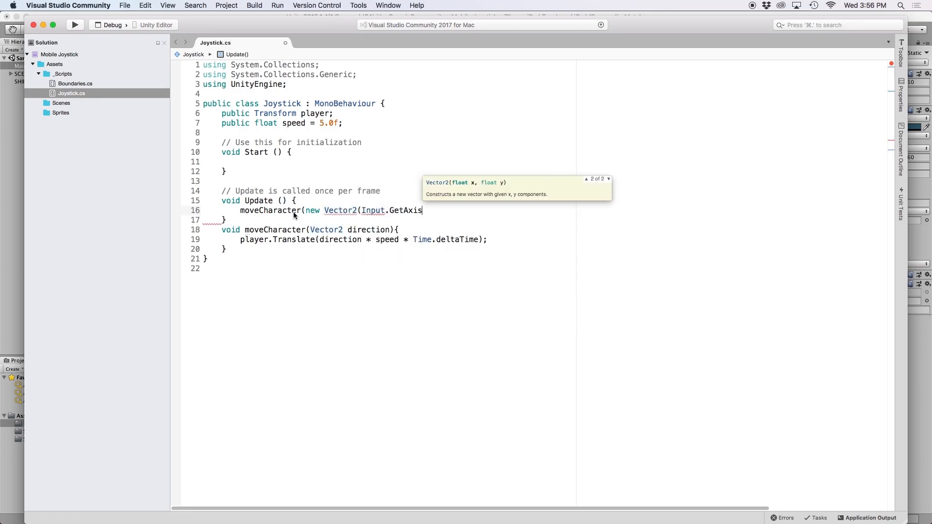
pyautogui.write('("Horiz')
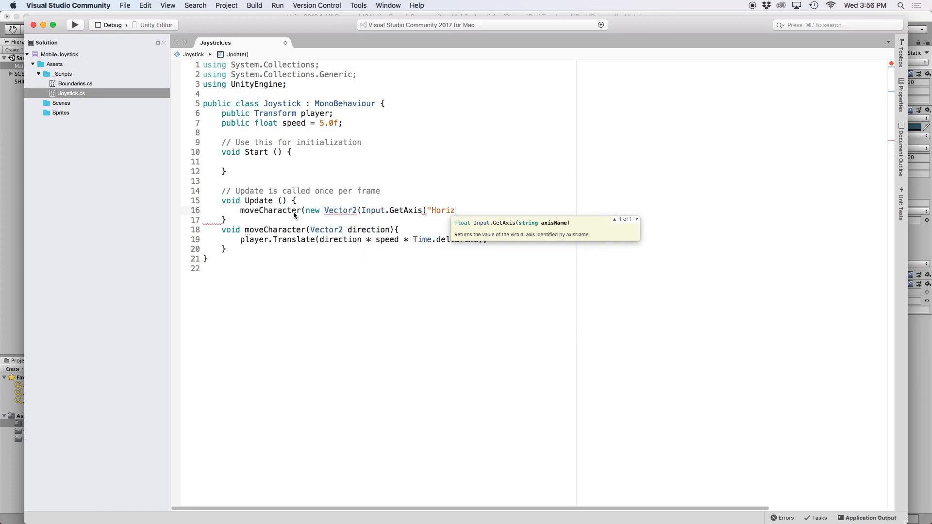
pyautogui.write('ontal"), Input.GetAxis("Vertical")));')
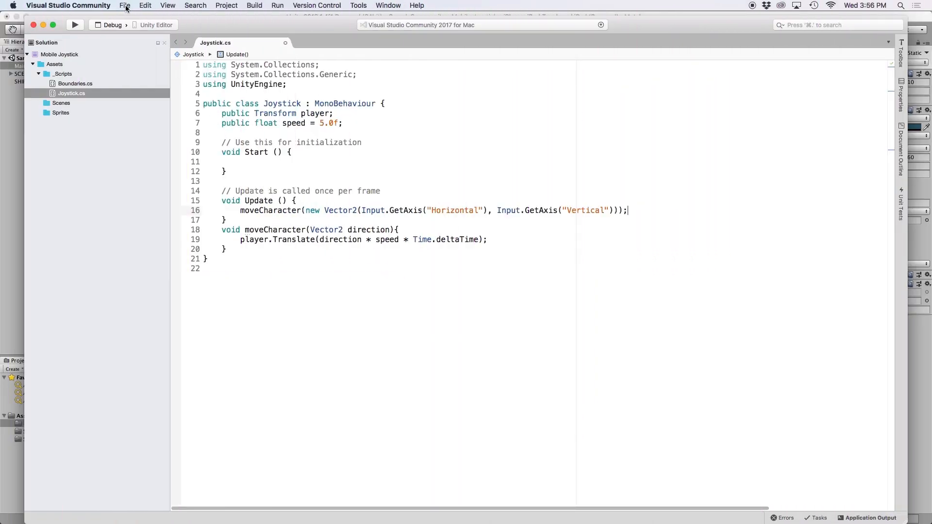
pyautogui.click(124, 6)
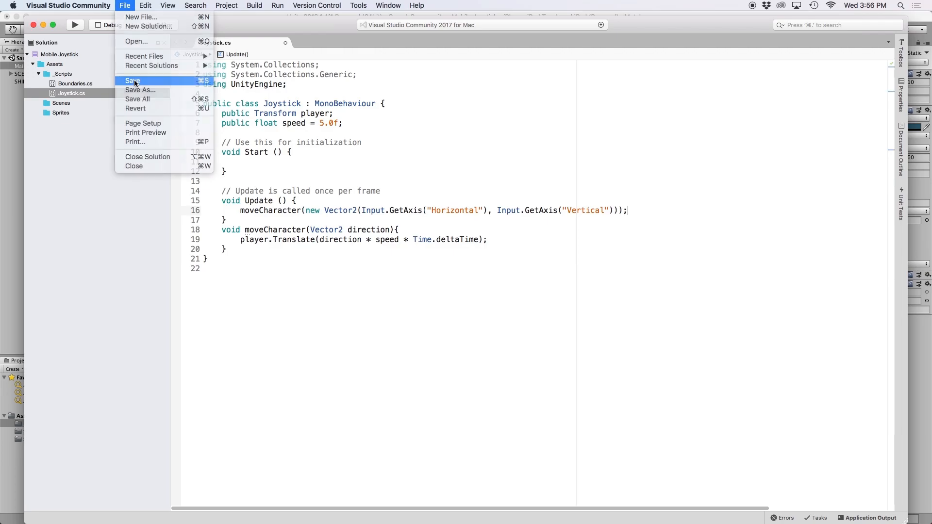
pyautogui.click(131, 80)
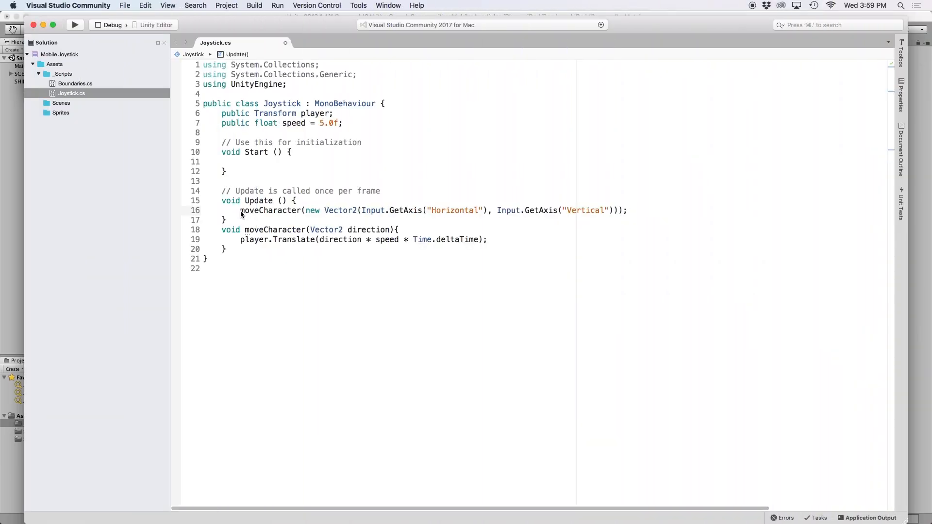
# Empty Update() again and declare private bool touchStart = false; after speed.
pyautogui.press('Delete')
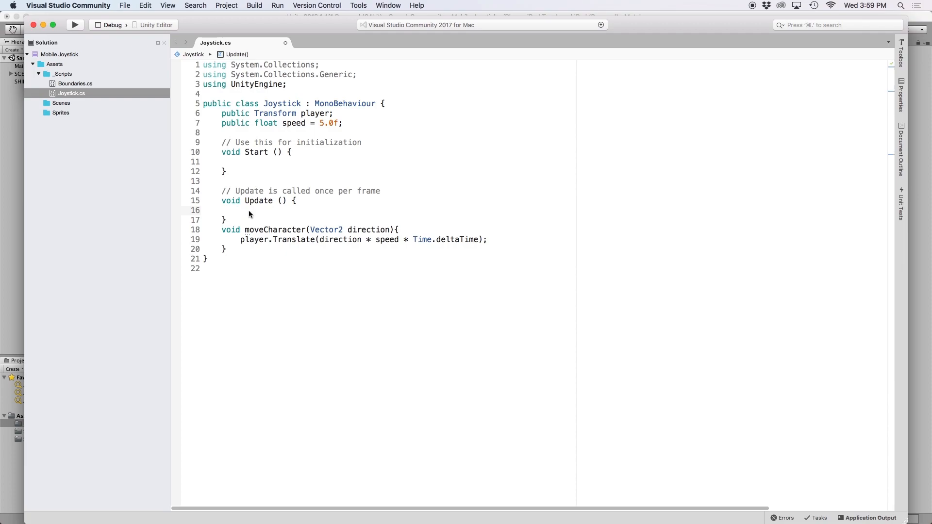
pyautogui.click(344, 123)
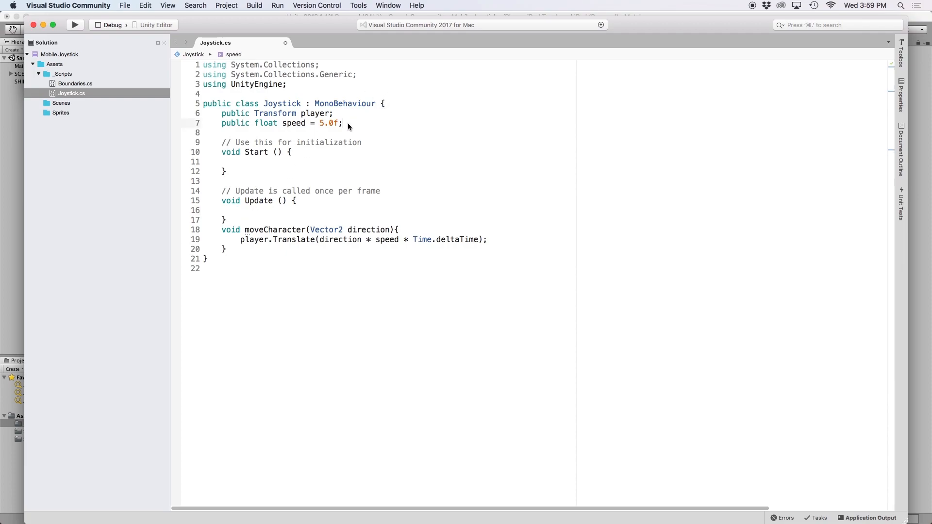
pyautogui.write('private bool')
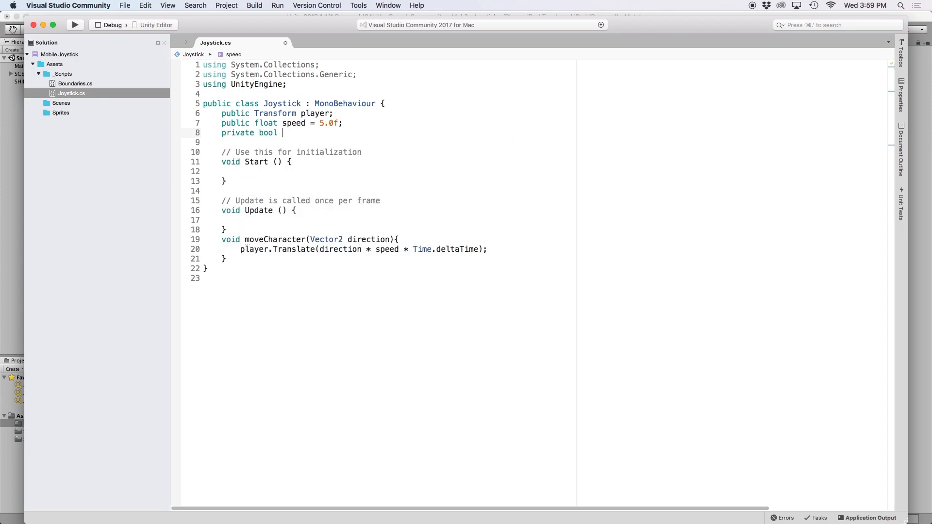
pyautogui.write('to')
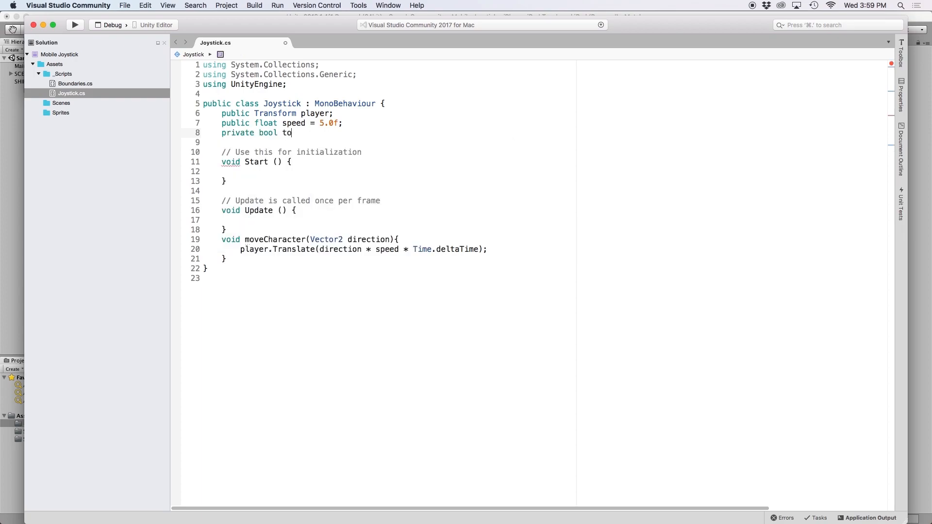
pyautogui.write('uchStart = f')
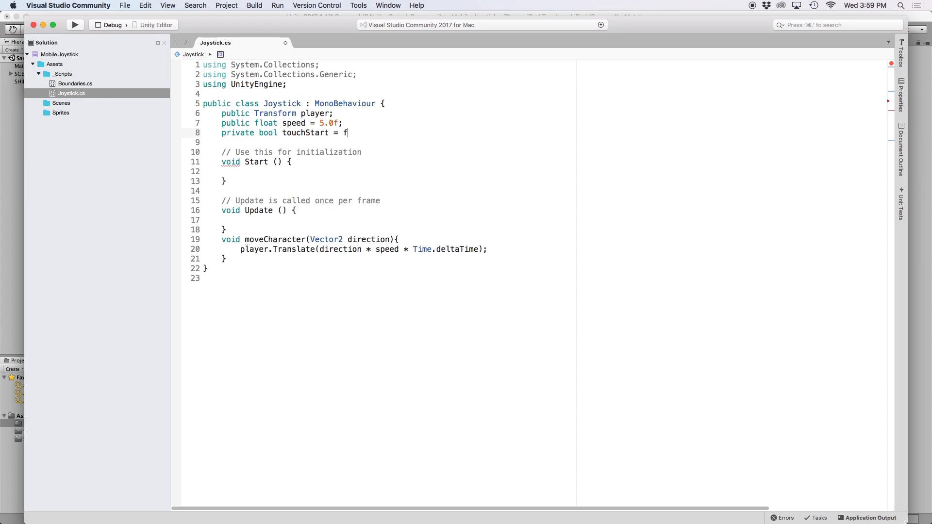
pyautogui.write('alse;')
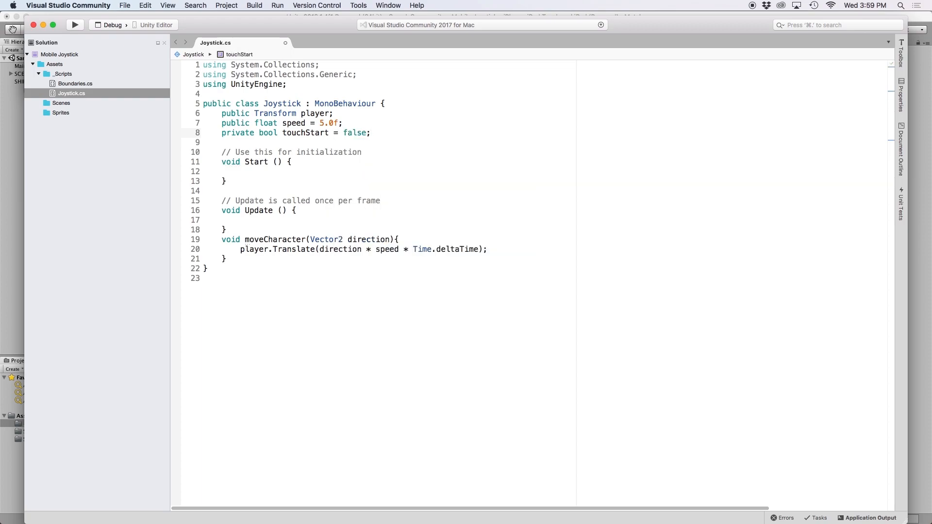
# Declare private Vector2 pointA and pointB fields.
pyautogui.write('private Vector2 p')
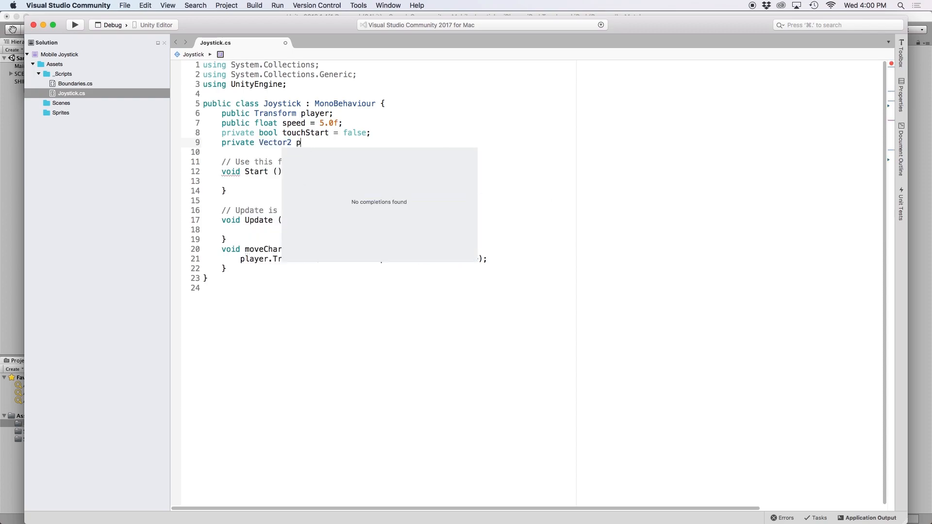
pyautogui.write('A;')
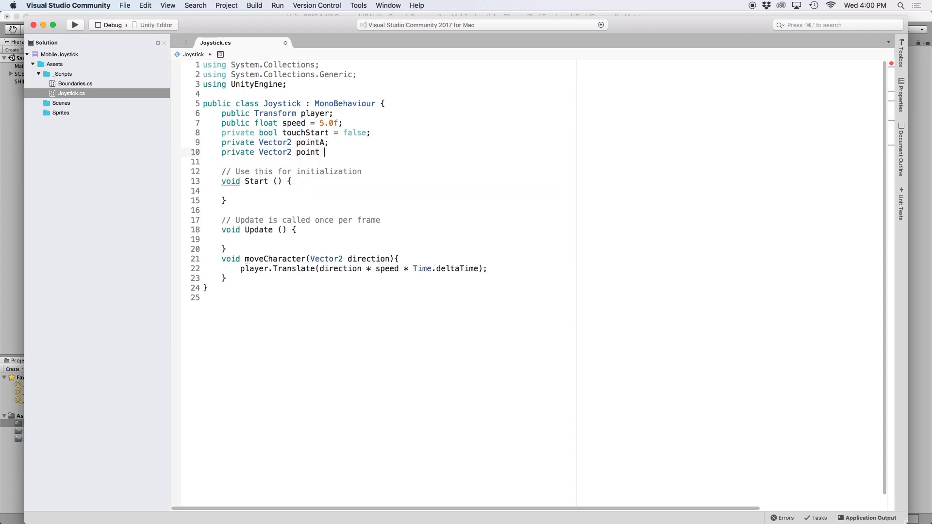
pyautogui.write('B;')
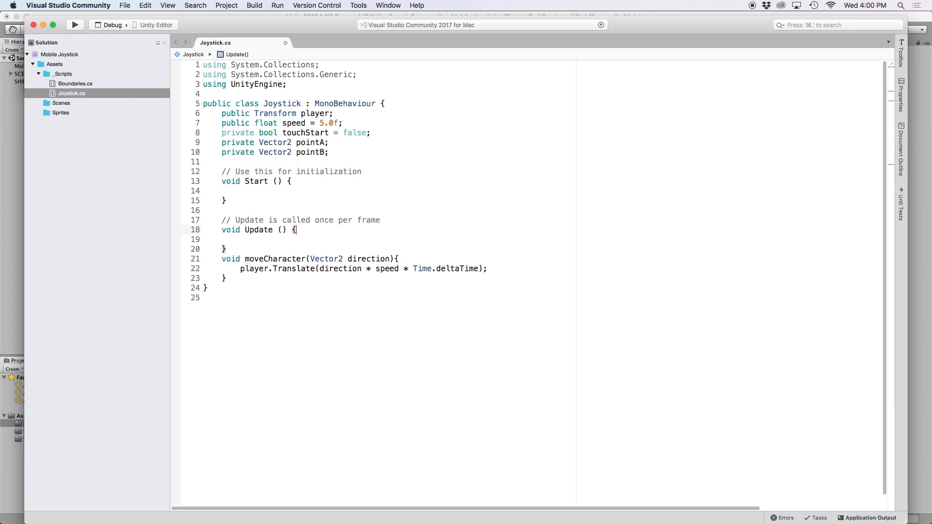
# Add an if(Input.GetMouseButtonDown(0)) block inside Update().
pyautogui.write('if(')
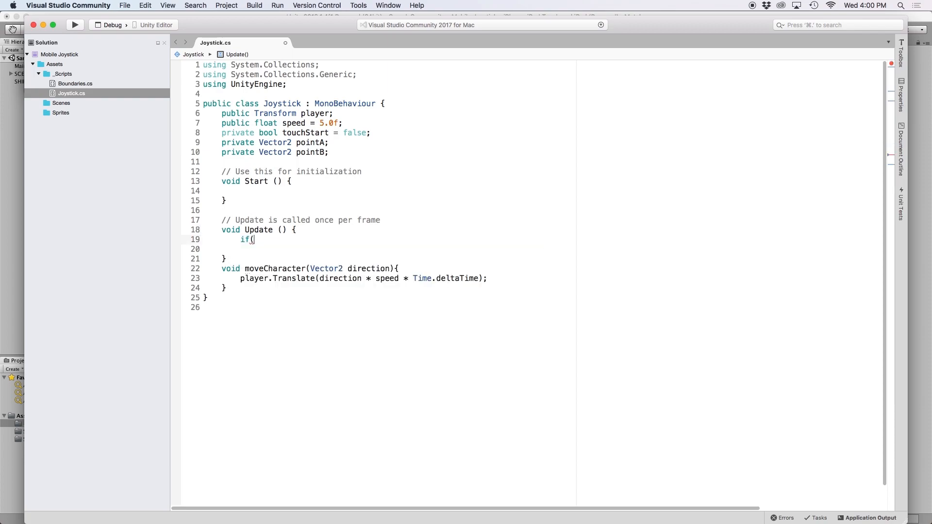
pyautogui.write('Input.')
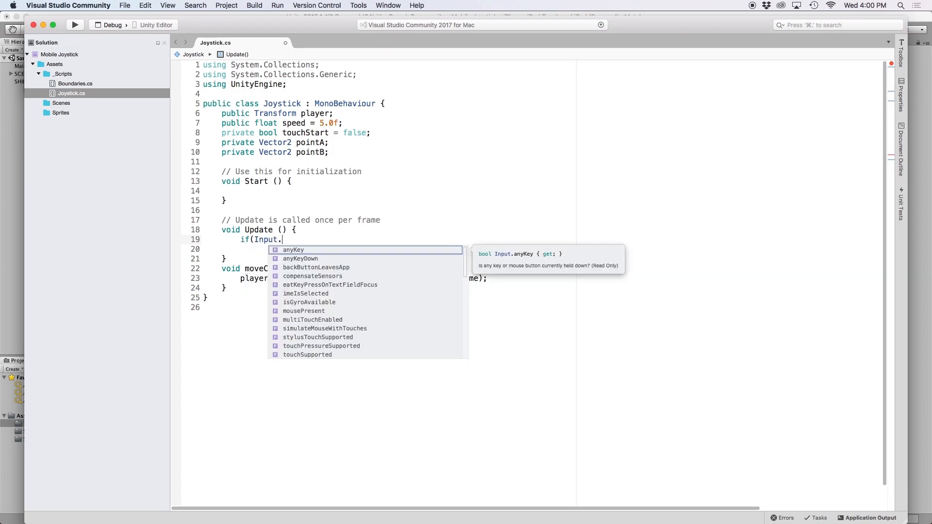
pyautogui.write('GetMouseButtonDown')
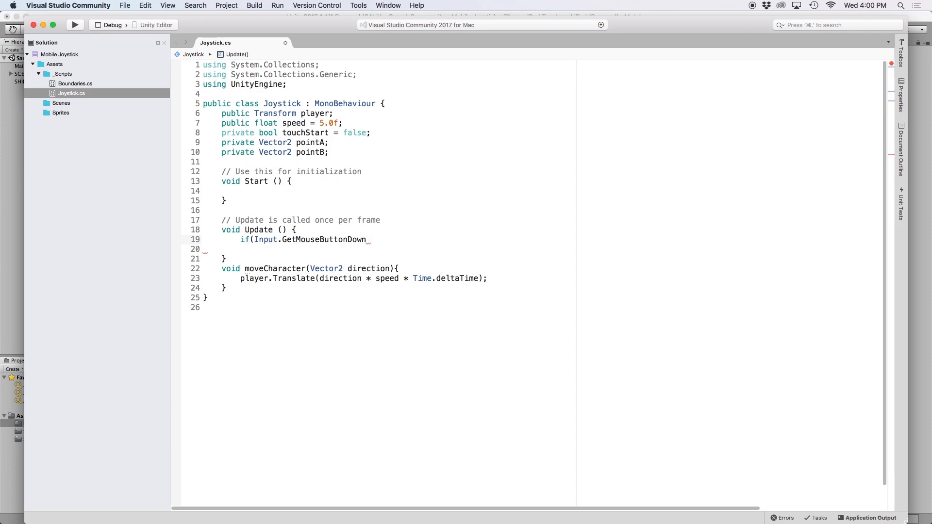
pyautogui.write('(0))')
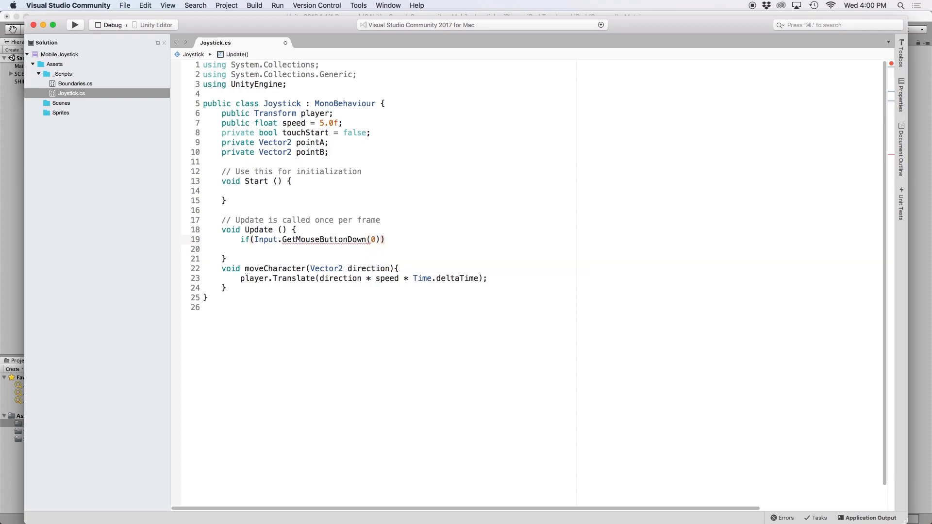
pyautogui.write('{')
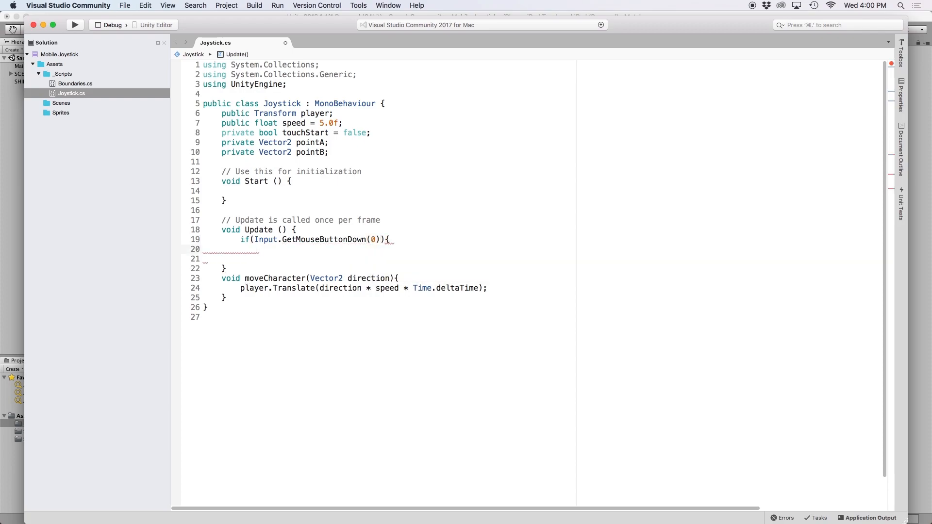
# Assign pointA = Input.mousePosition, then select that expression for replacement.
pyautogui.write('pointA =')
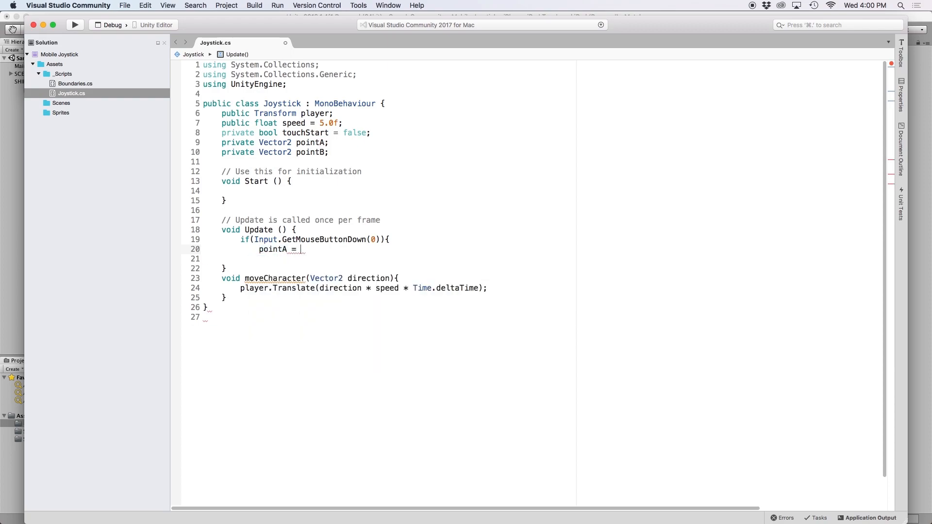
pyautogui.write('Input')
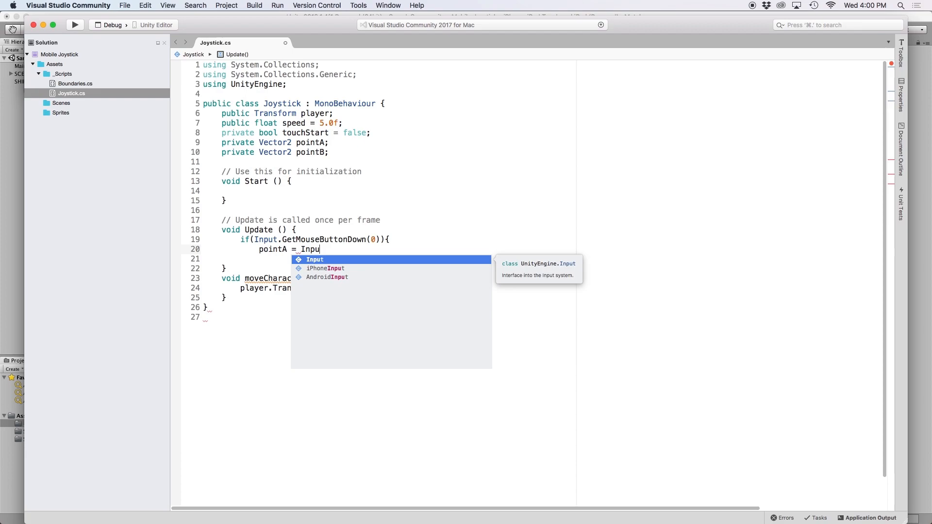
pyautogui.write('.')
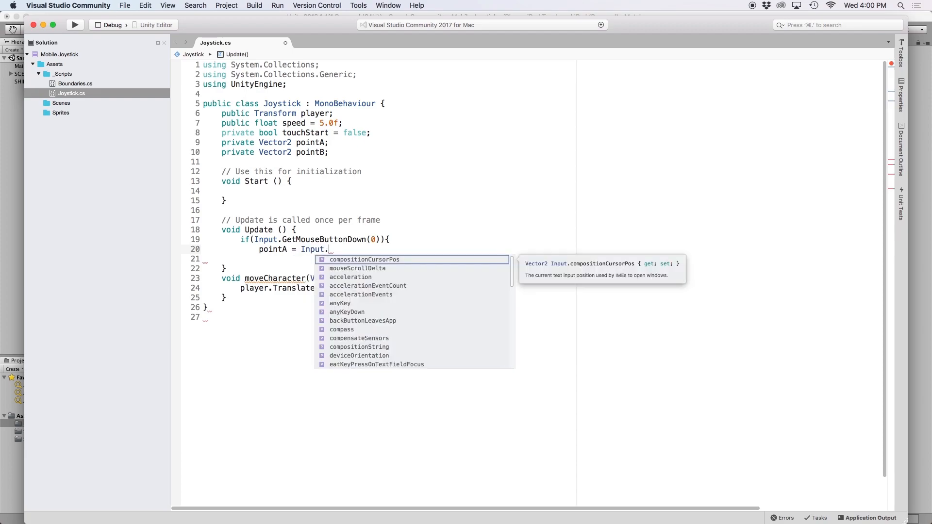
pyautogui.write('mousePosition;')
pyautogui.click(531, 259)
pyautogui.write('}')
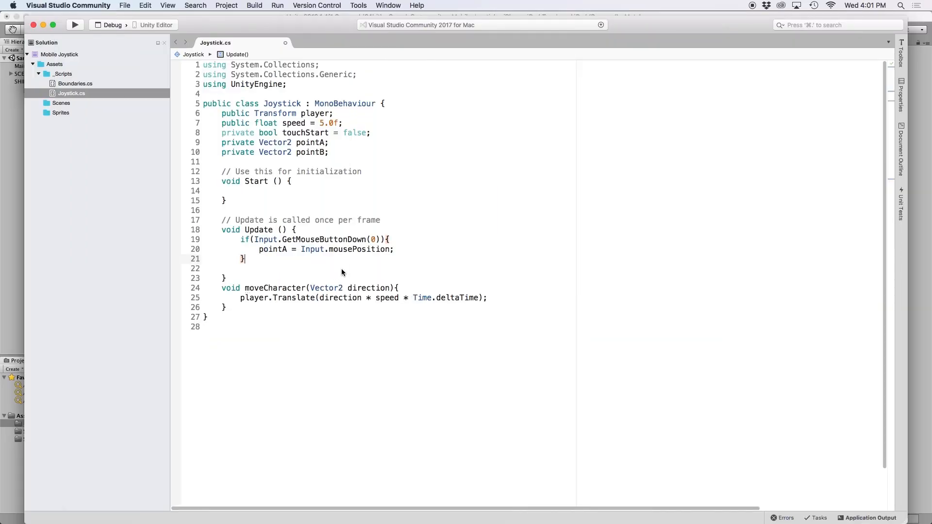
pyautogui.doubleClick(345, 249)
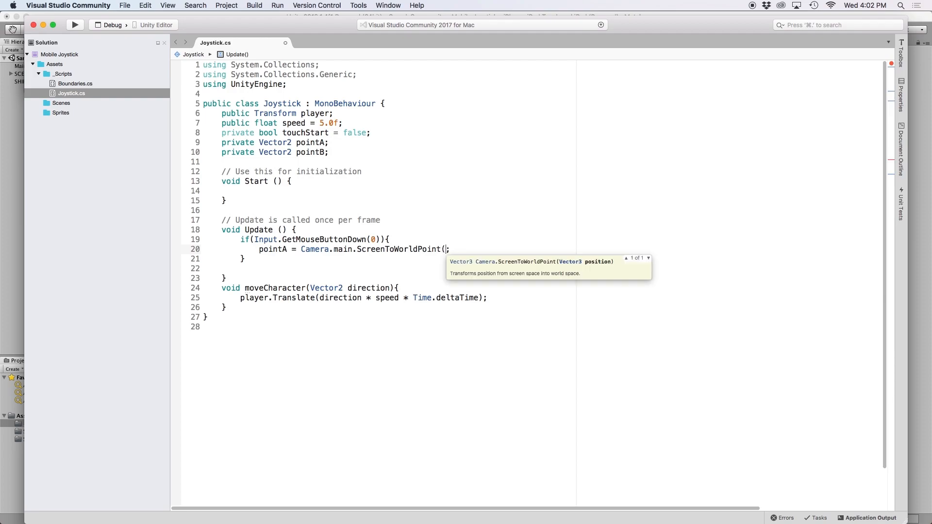
# Set pointA from Camera.main.ScreenToWorldPoint of mouse x, y and the camera's z position.
pyautogui.write('new Vector3(')
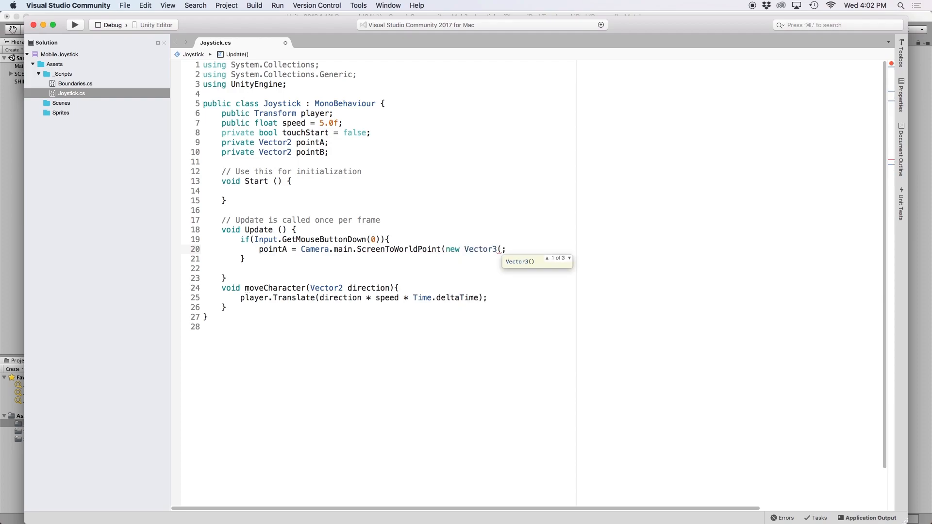
pyautogui.write('Input.mouse')
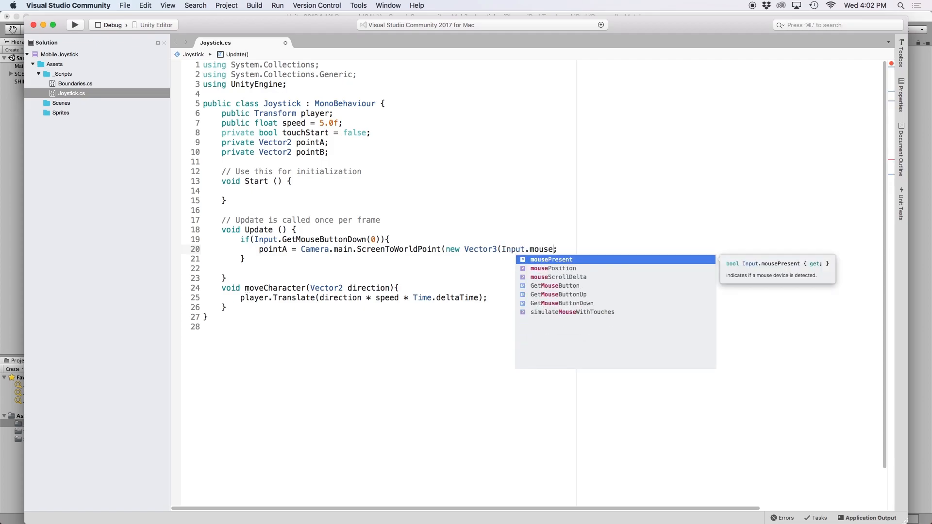
pyautogui.write('Position.x, Input.mousePosition.y,')
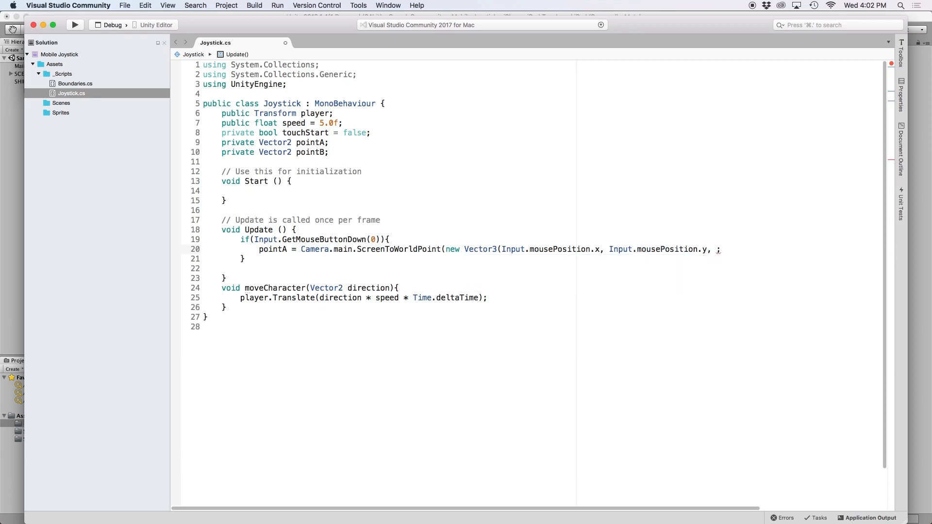
pyautogui.write('Camera.main.')
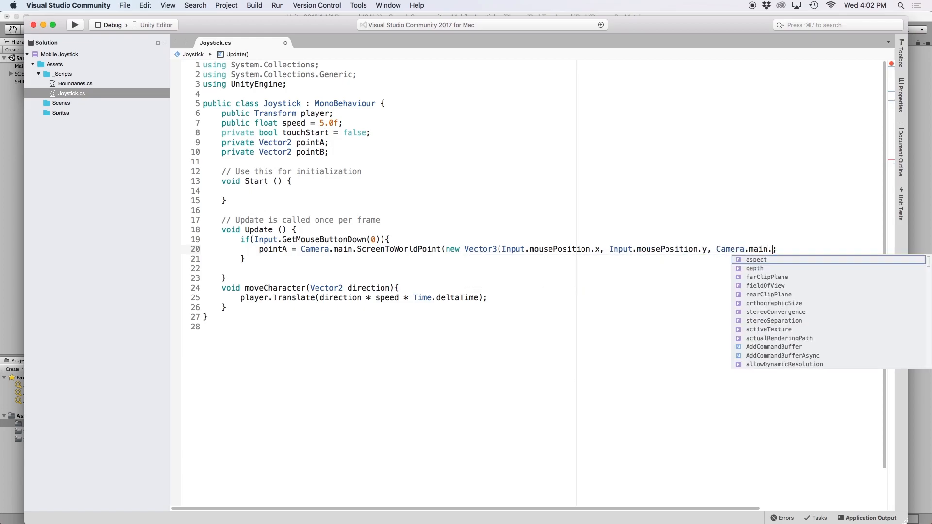
pyautogui.write('transform.position.z))')
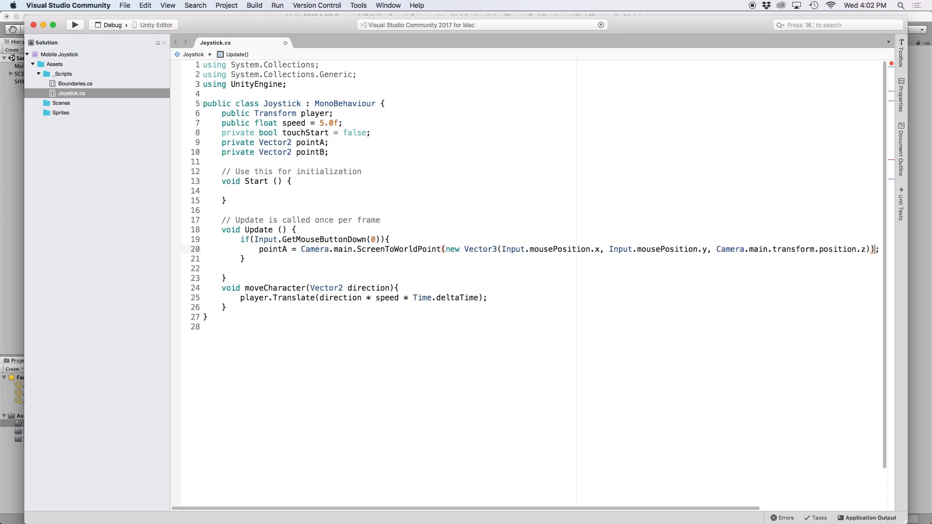
pyautogui.write('if(I')
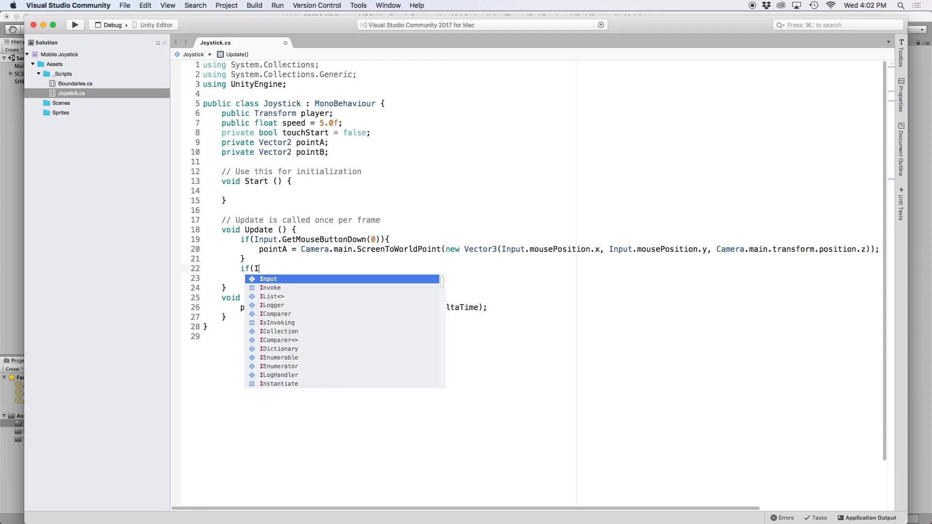
# Add if(GetMouseButton(0)) setting touchStart true and pointB in world space, else touchStart false.
pyautogui.write('nput.GetMouseButton(0)){')
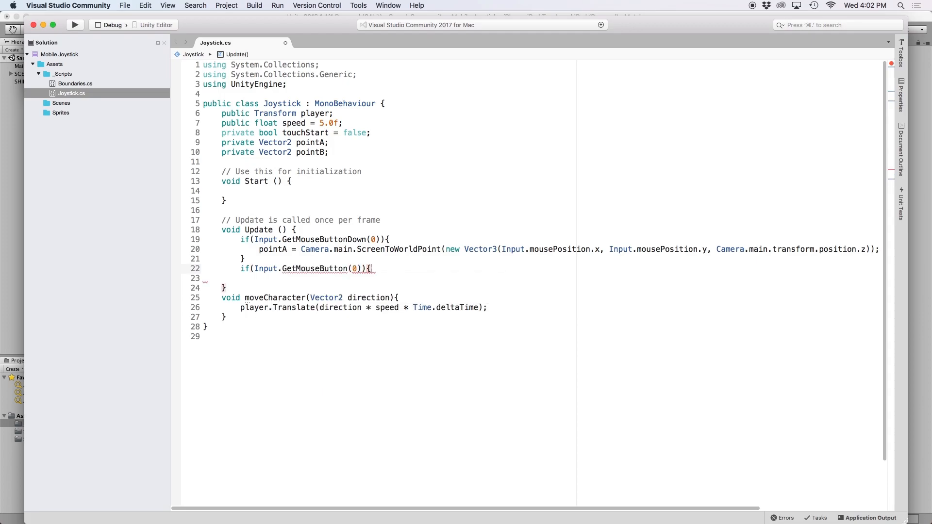
pyautogui.write('touchStart = true;')
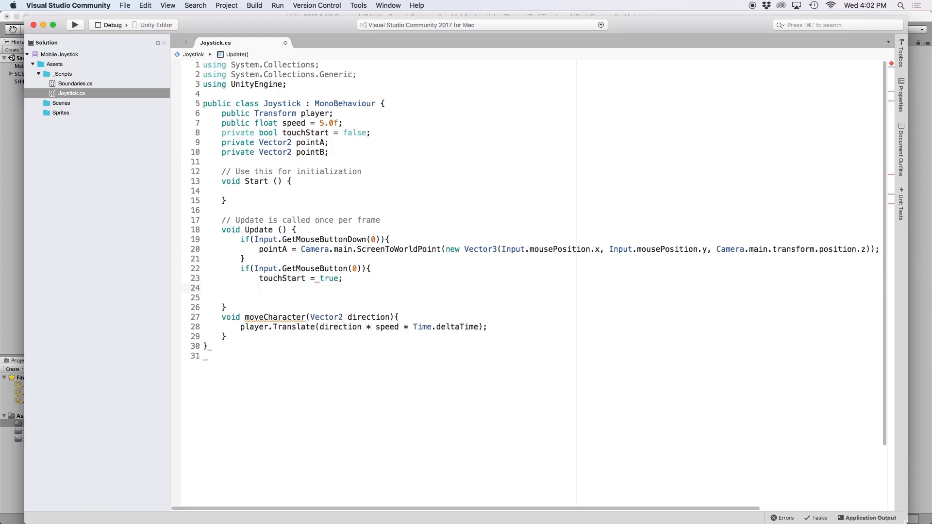
pyautogui.write('pointB =')
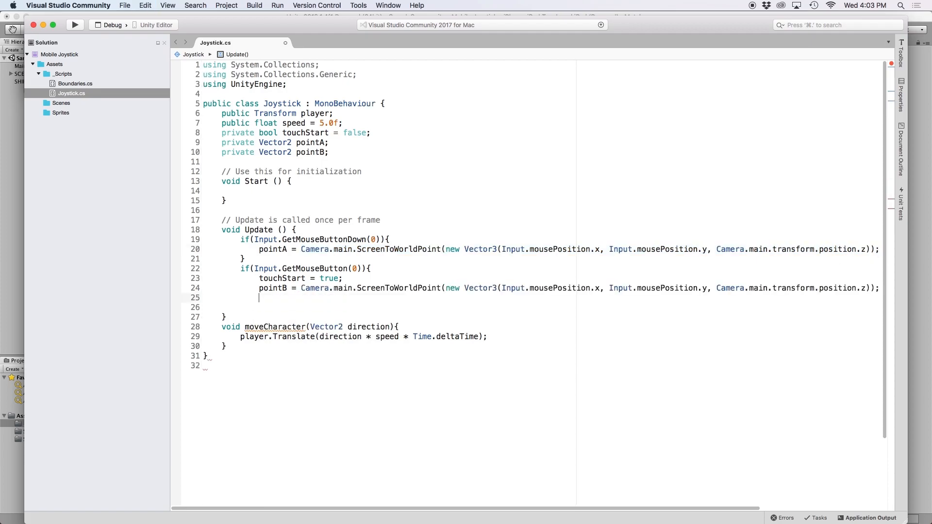
pyautogui.write('else{')
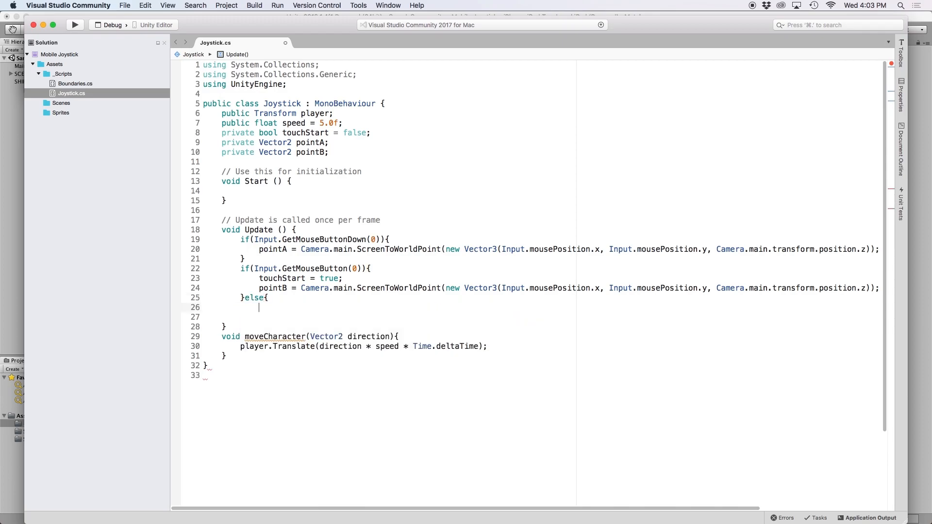
pyautogui.write('touchStart = false;')
pyautogui.click(532, 317)
pyautogui.write('}')
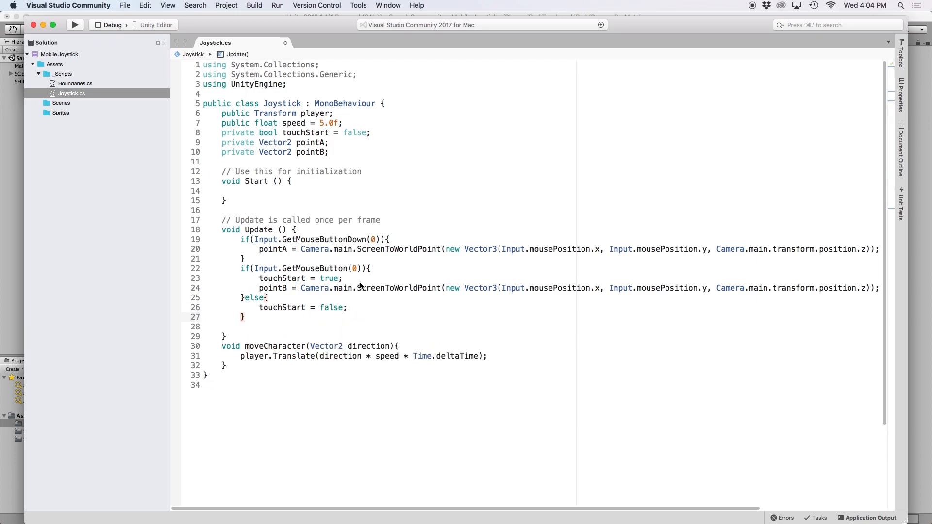
pyautogui.moveTo(308, 321)
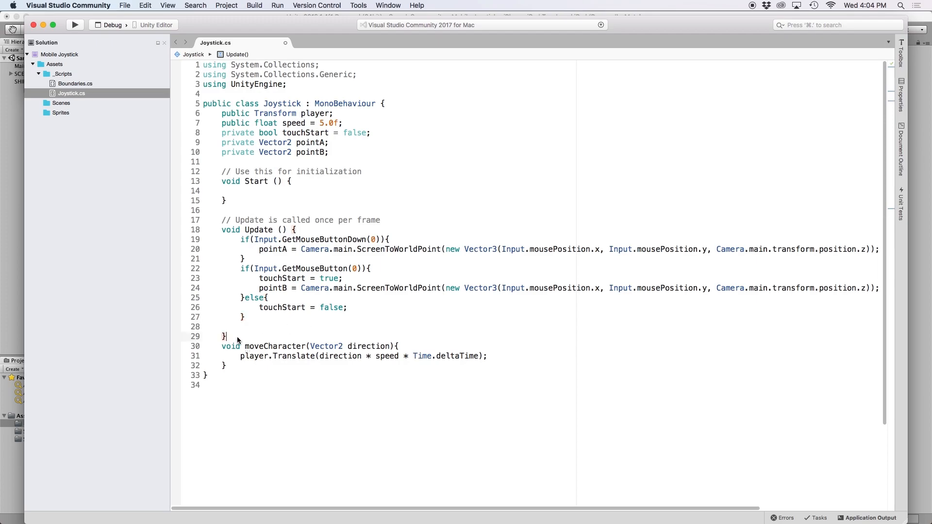
# Write a private FixedUpdate that, when touchStart, computes offset = pointB - pointA.
pyautogui.write('private')
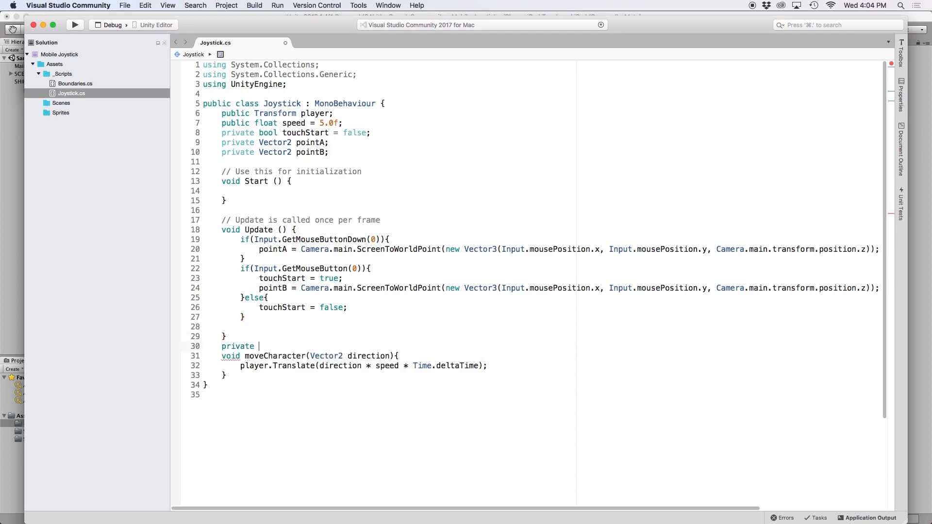
pyautogui.write('void')
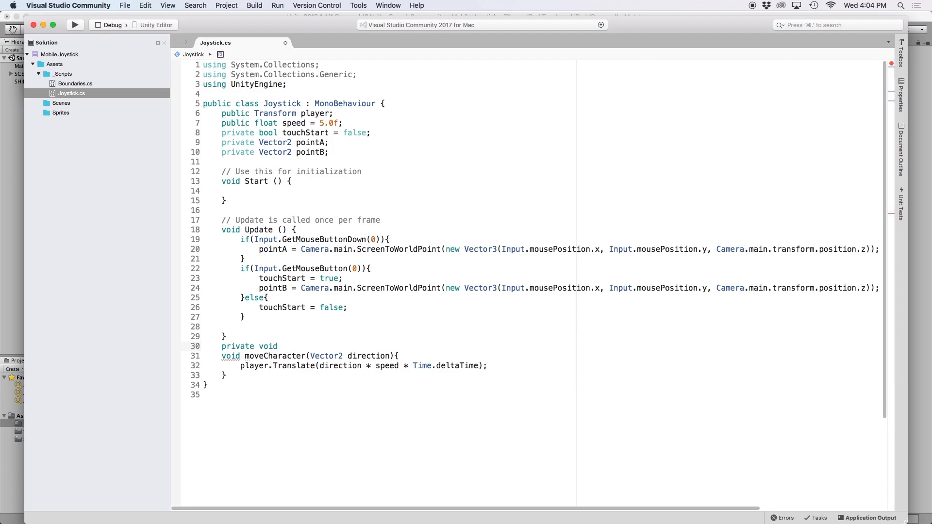
pyautogui.write('FixedUpdate(){')
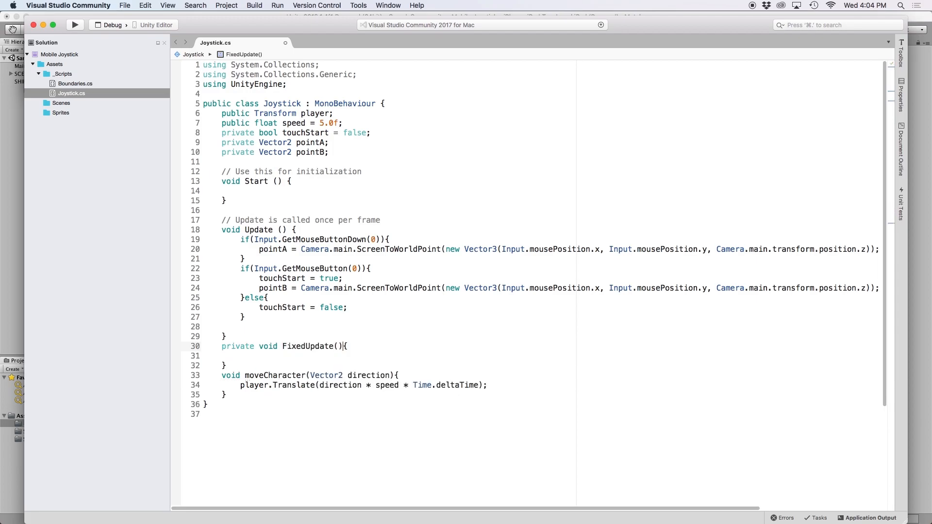
pyautogui.write('if')
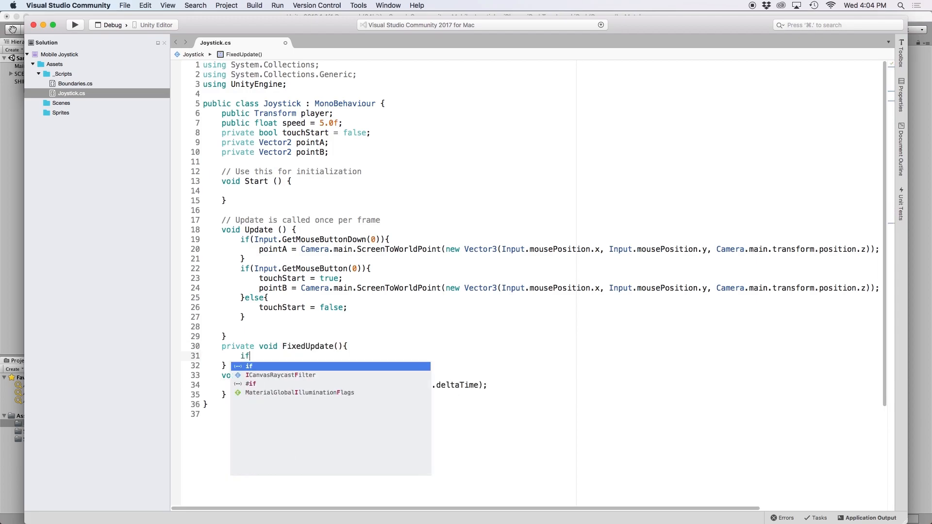
pyautogui.write('(touchStart){')
pyautogui.write('Vector2')
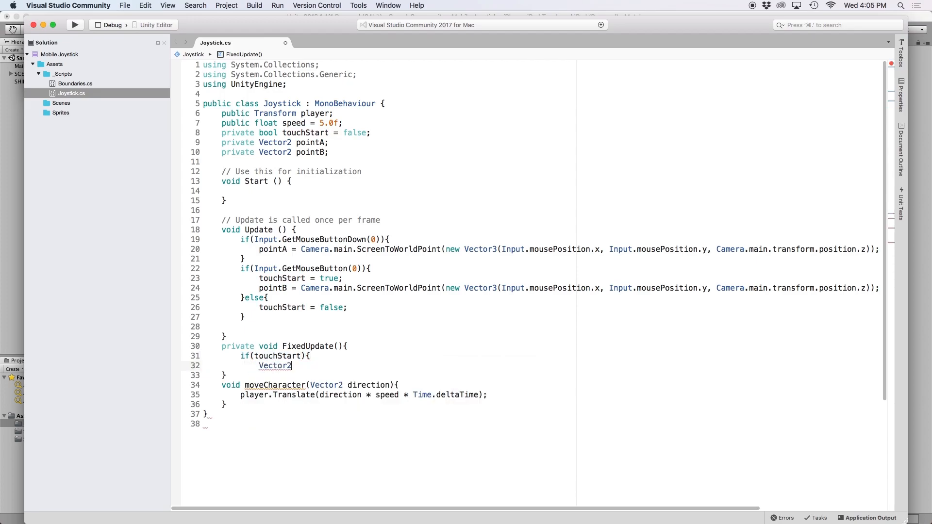
pyautogui.write('offset =')
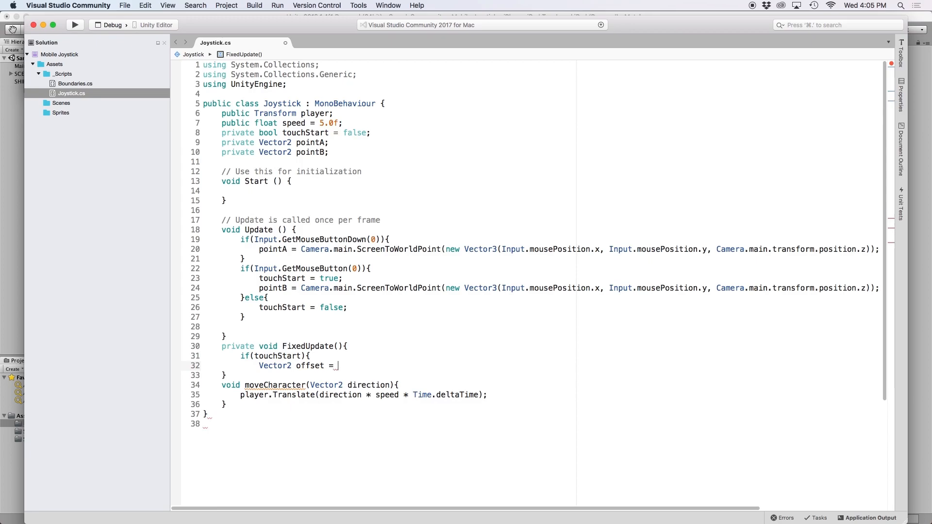
pyautogui.write('pointB - P')
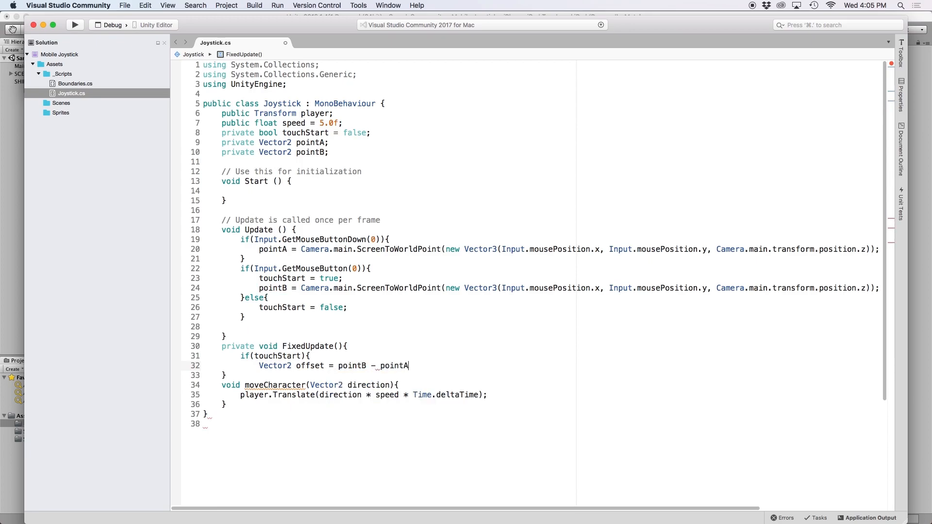
pyautogui.write(';')
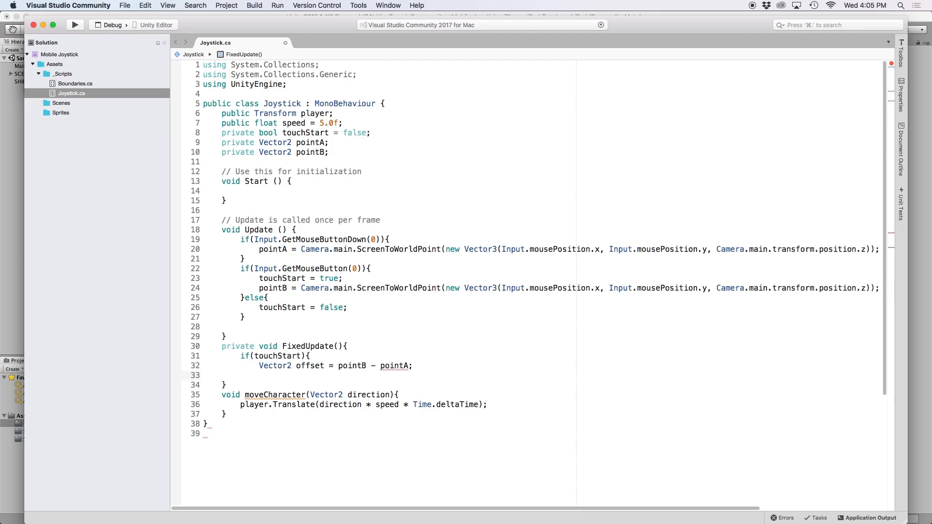
# Declare Vector2 direction = Vector2.ClampMagnitude(offset, 1.0f).
pyautogui.write('Vector2 direction =')
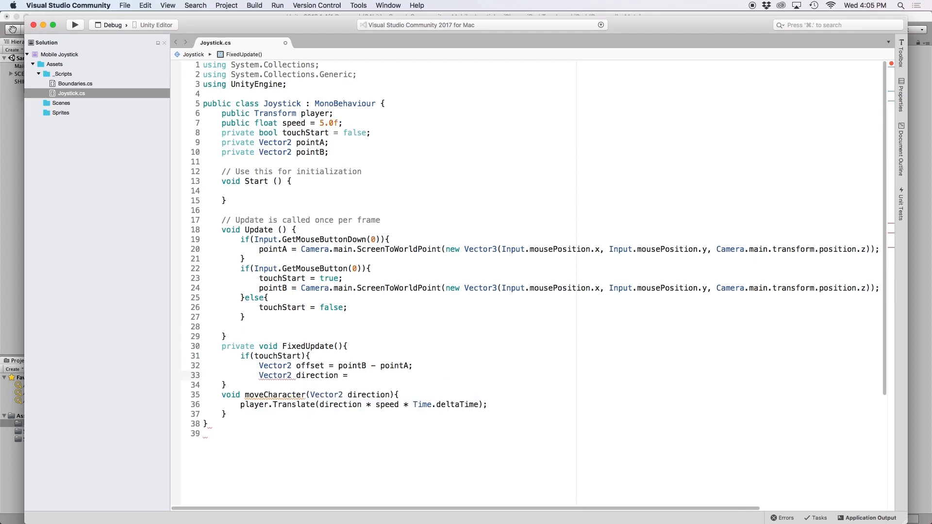
pyautogui.write('Vector2.ClampMagnitude')
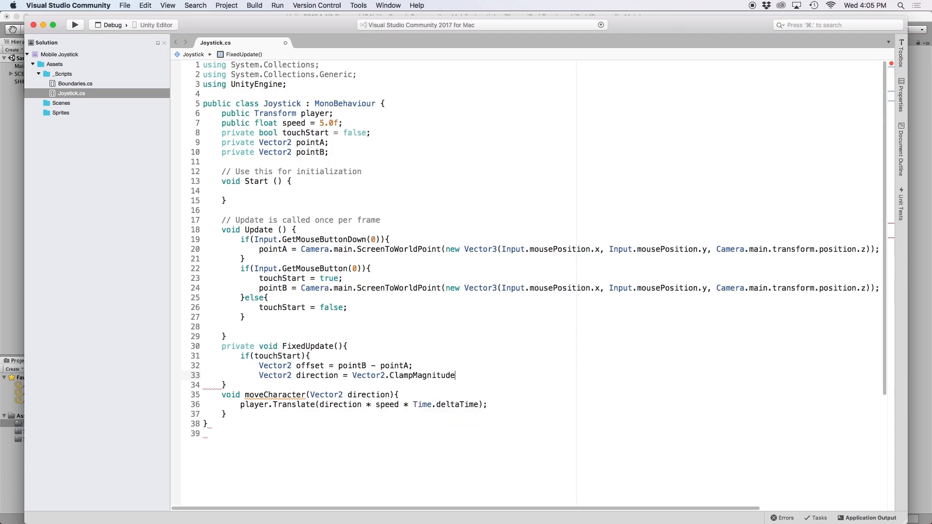
pyautogui.write('(offset')
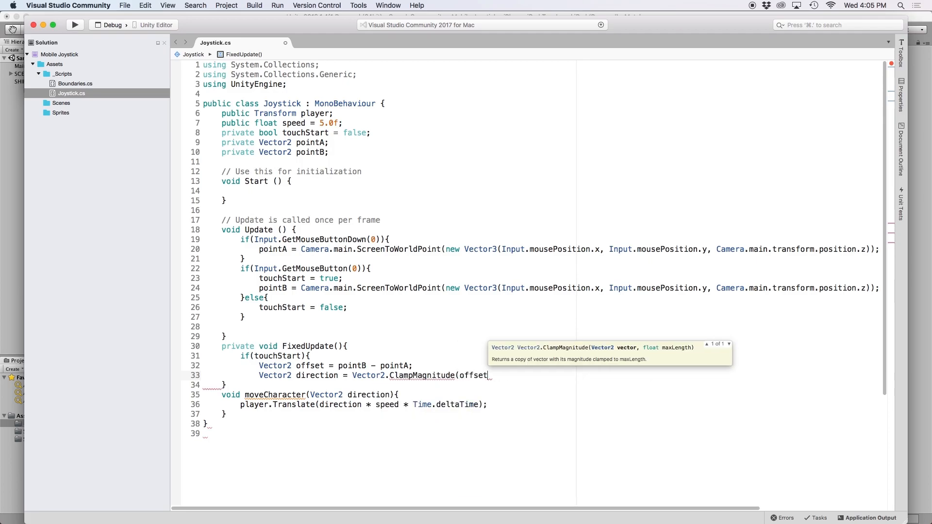
pyautogui.write(', 1.0f)')
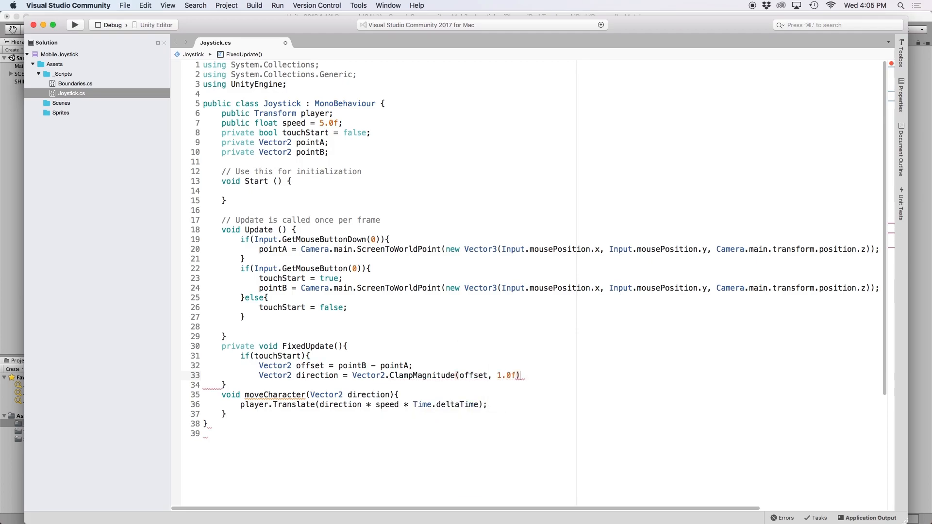
pyautogui.write(';')
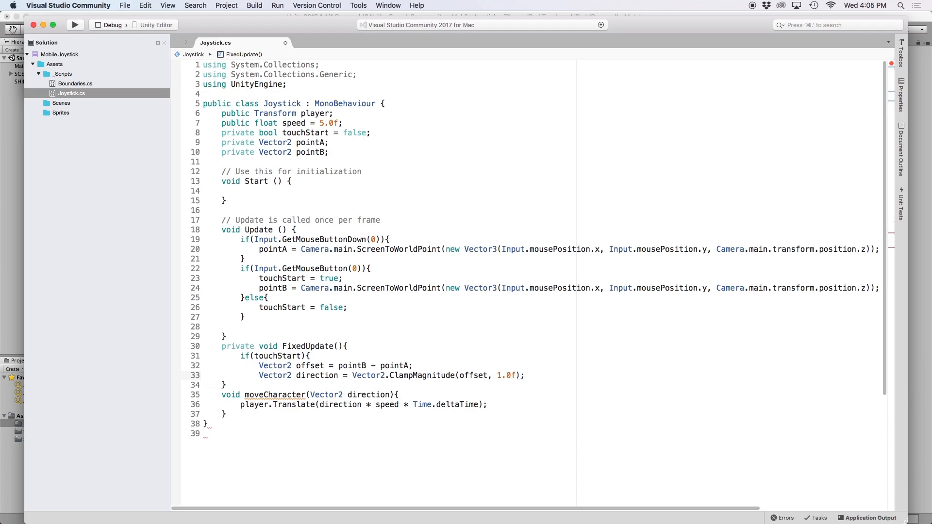
pyautogui.press('enter')
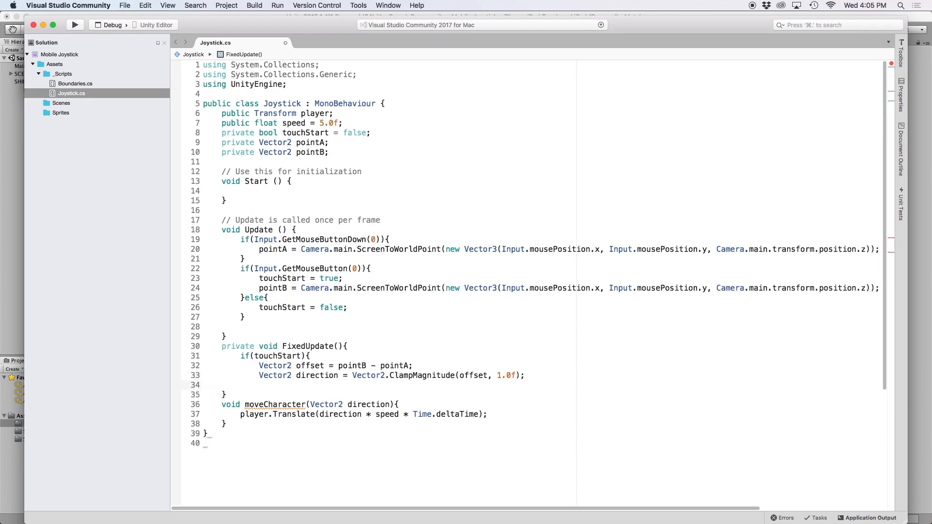
# Call moveCharacter(direction * -1) to move the ship while touching.
pyautogui.write('moveCharacter(')
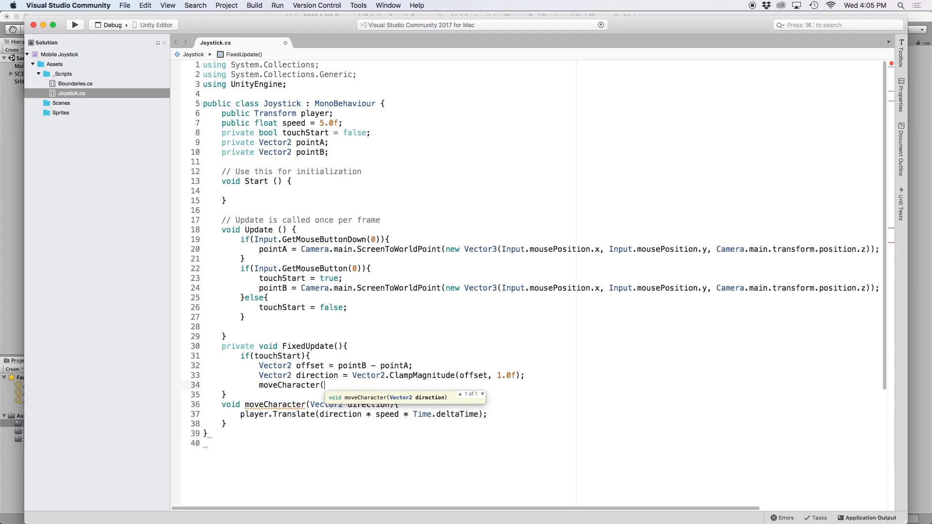
pyautogui.write('di')
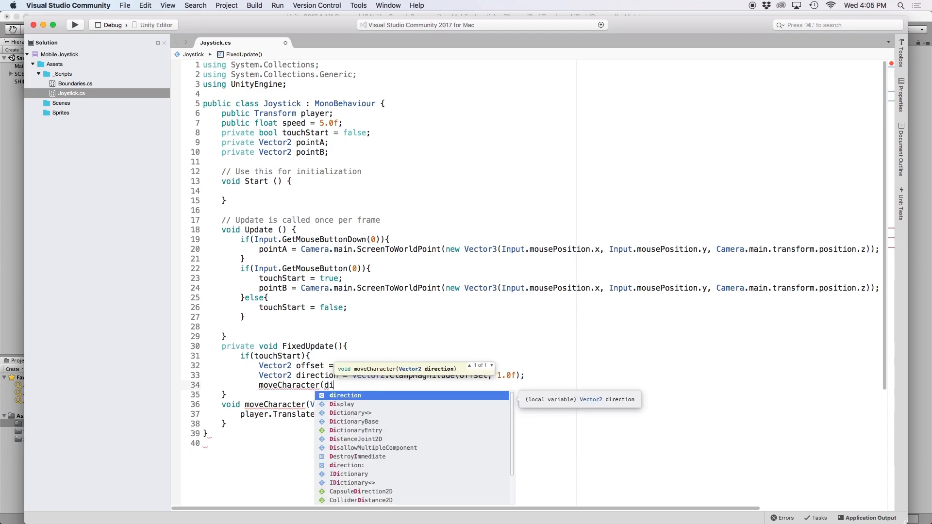
pyautogui.write('rection')
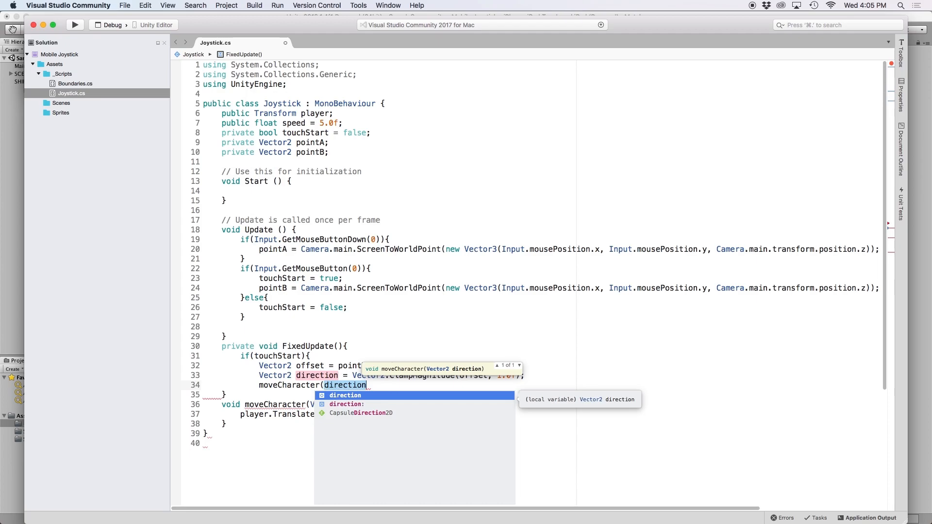
pyautogui.write('* -1')
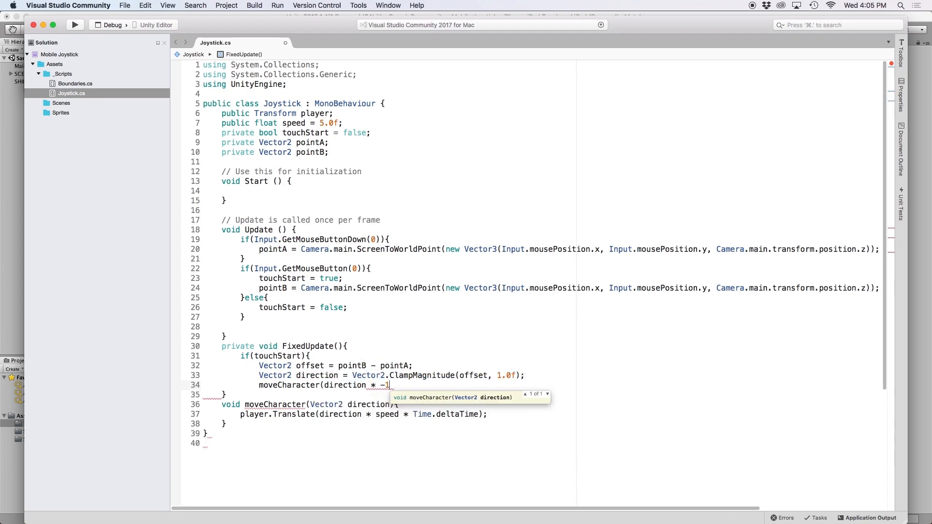
pyautogui.press('Return')
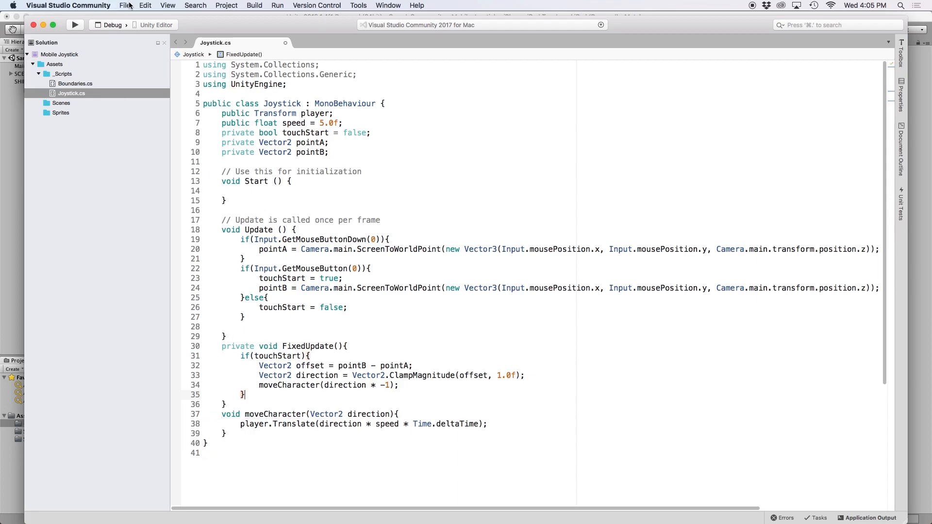
pyautogui.moveTo(135, 83)
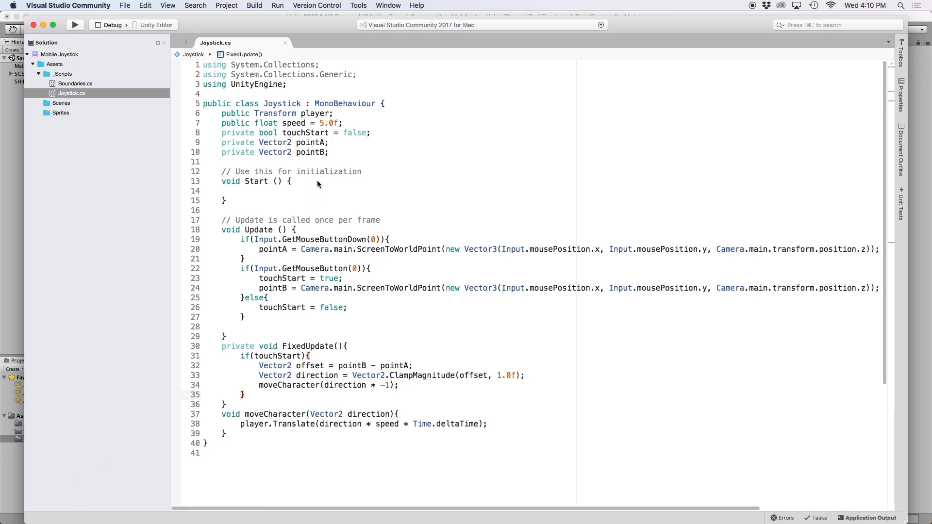
pyautogui.moveTo(333, 162)
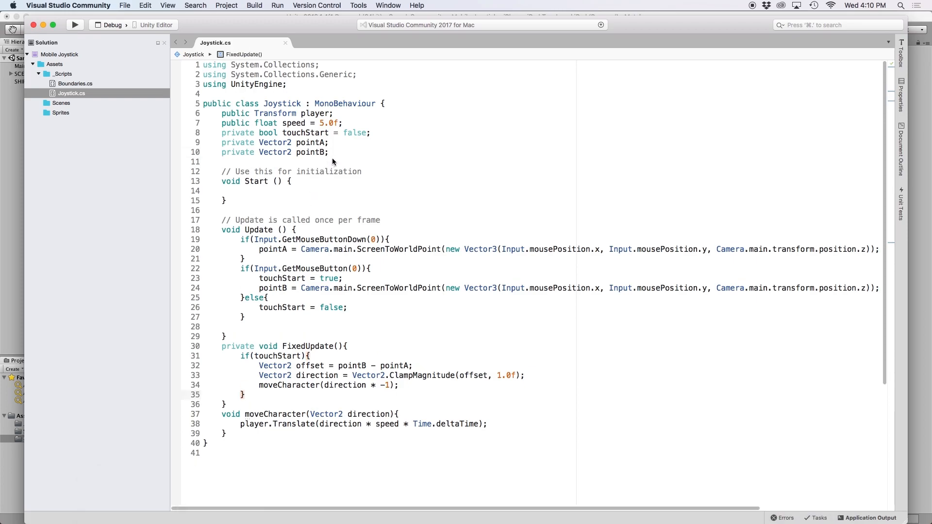
# Declare public Transform circle and public Transform outerCircle after the pointB field.
pyautogui.click(331, 152)
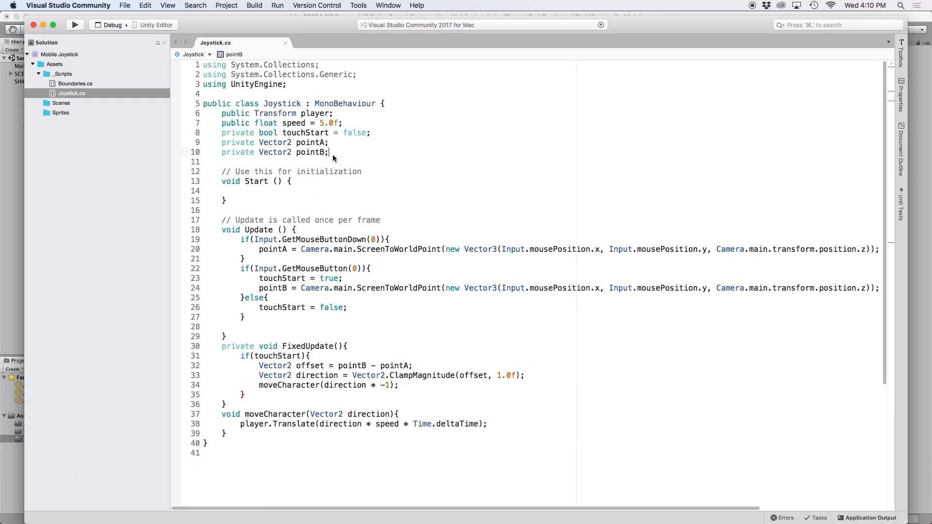
pyautogui.write('public Transform circle;')
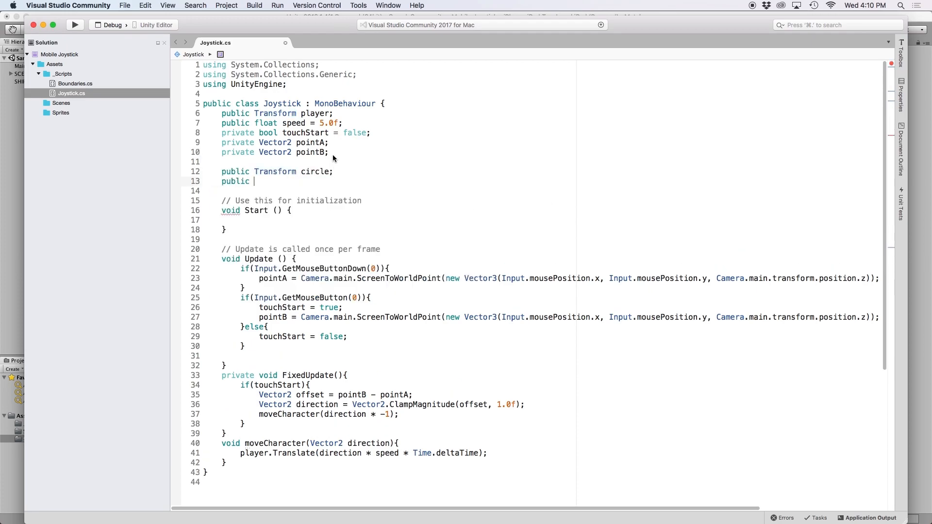
pyautogui.write('Transform outerCircle;')
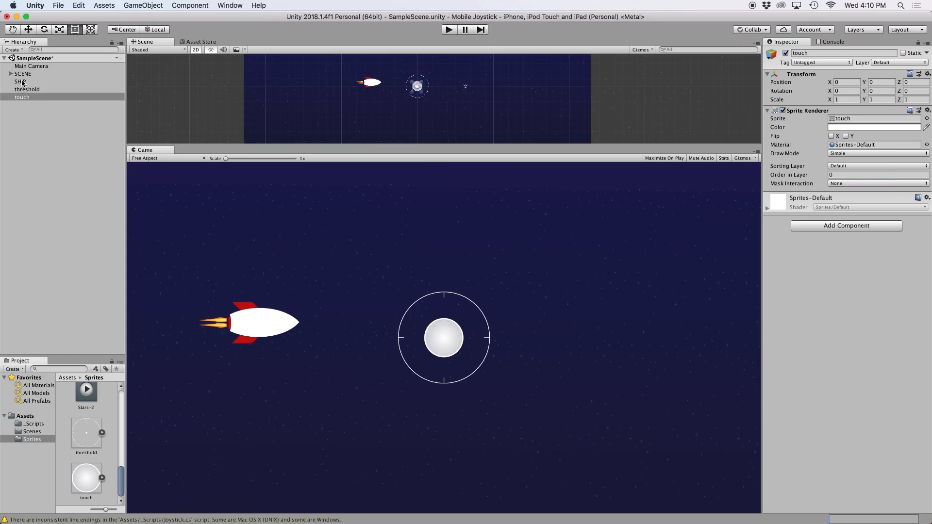
# Check the Main Camera's Joystick component: Circle is touch, Outer Circle unassigned.
pyautogui.click(31, 66)
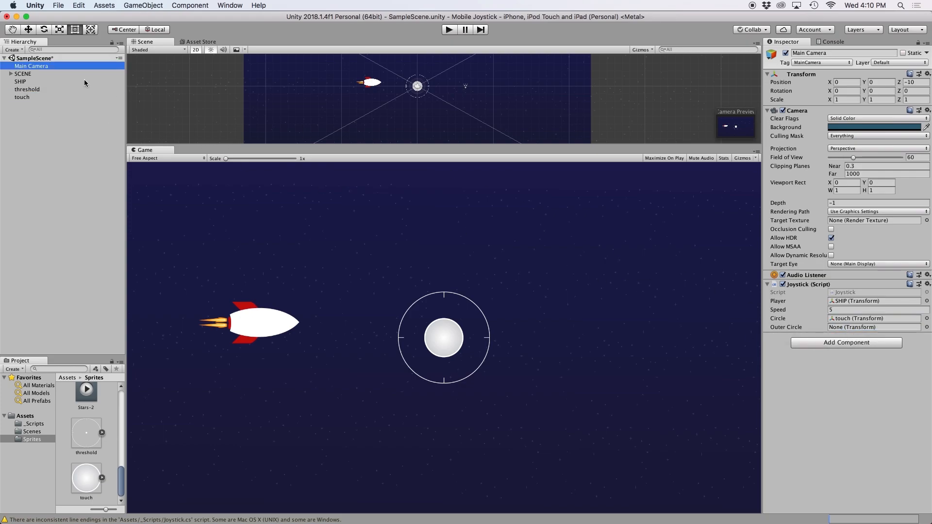
pyautogui.moveTo(286, 134)
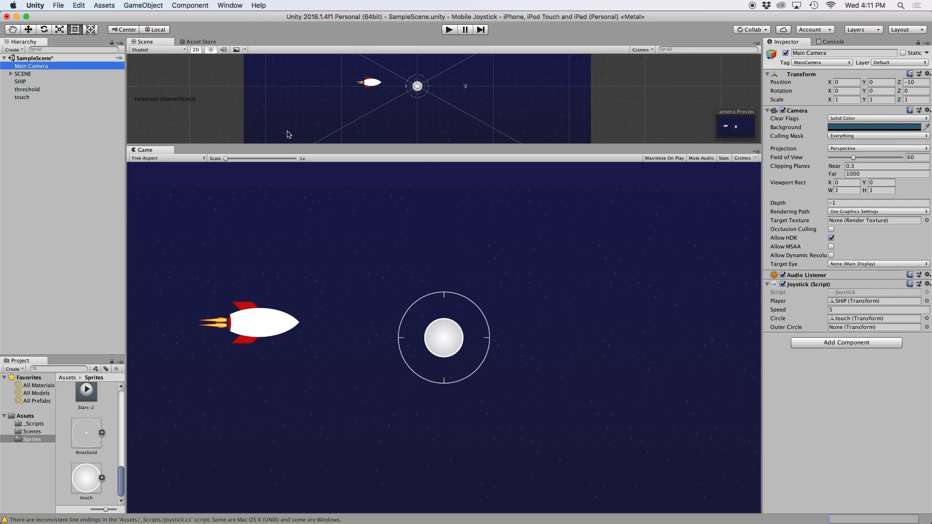
pyautogui.click(874, 327)
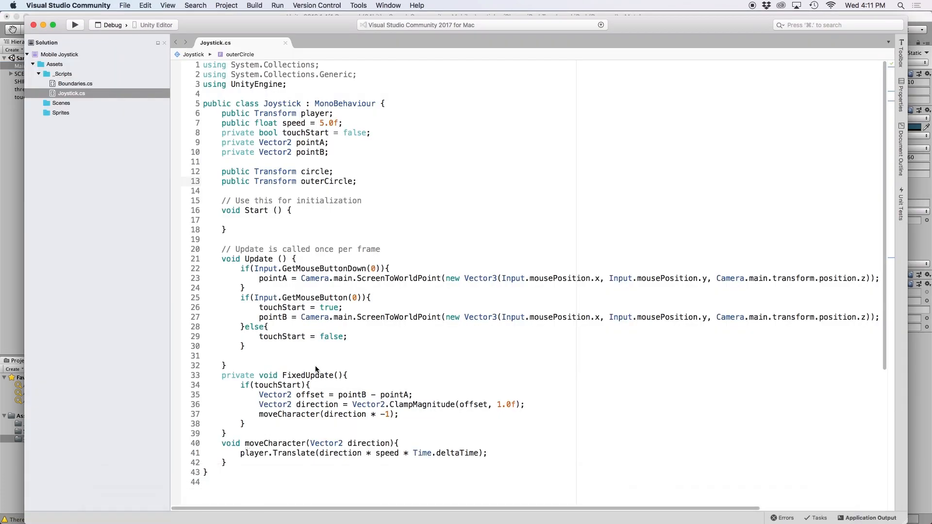
# In Update set circle and outerCircle transform.position to pointA * -1.
pyautogui.press('enter')
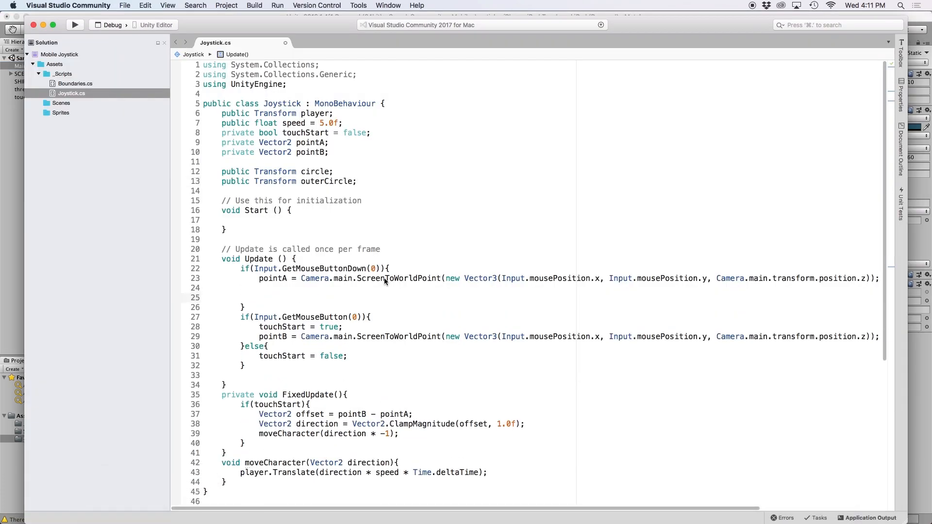
pyautogui.write('circle.t')
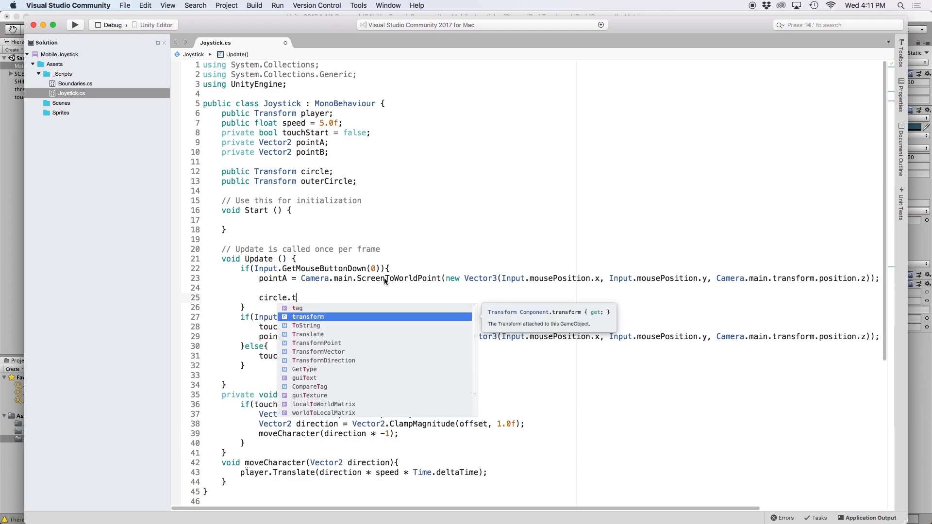
pyautogui.write('ransform.position')
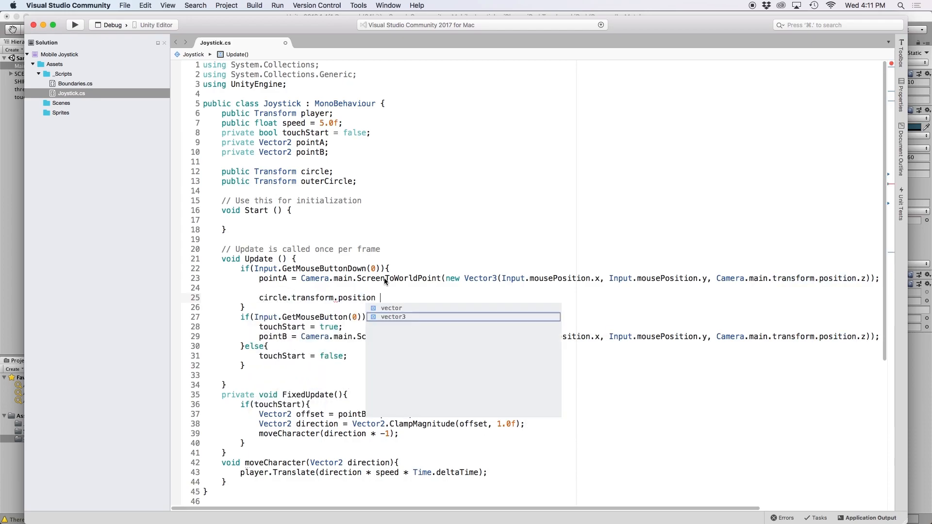
pyautogui.write('= pointA *')
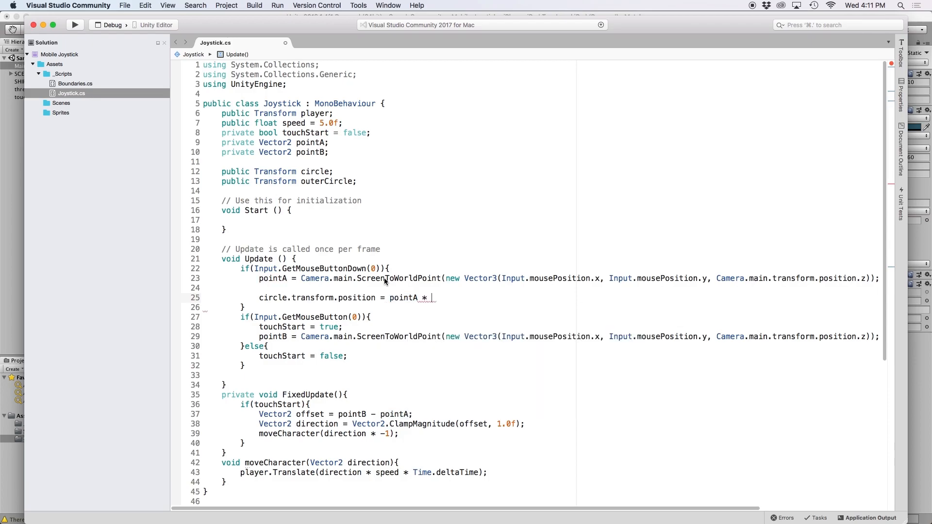
pyautogui.write('-1;')
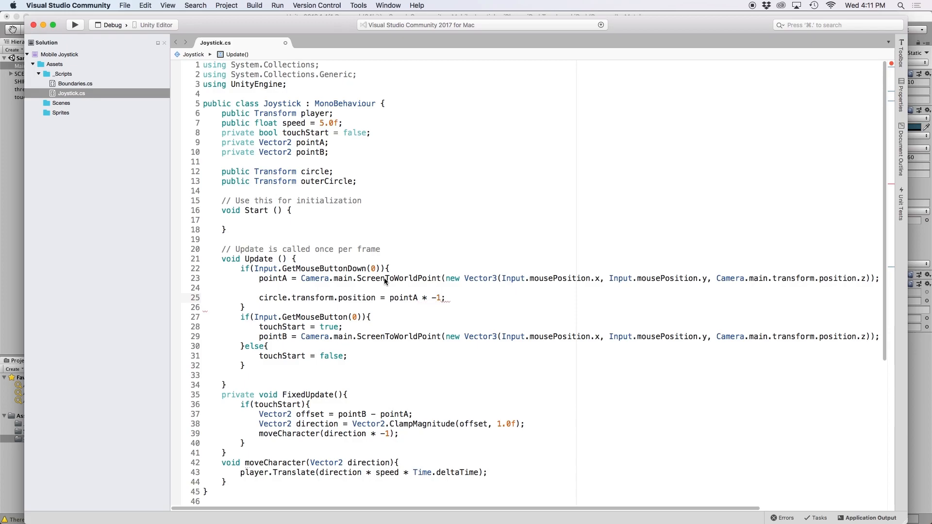
pyautogui.write('outerCircle.transform.position = pointA * -1;')
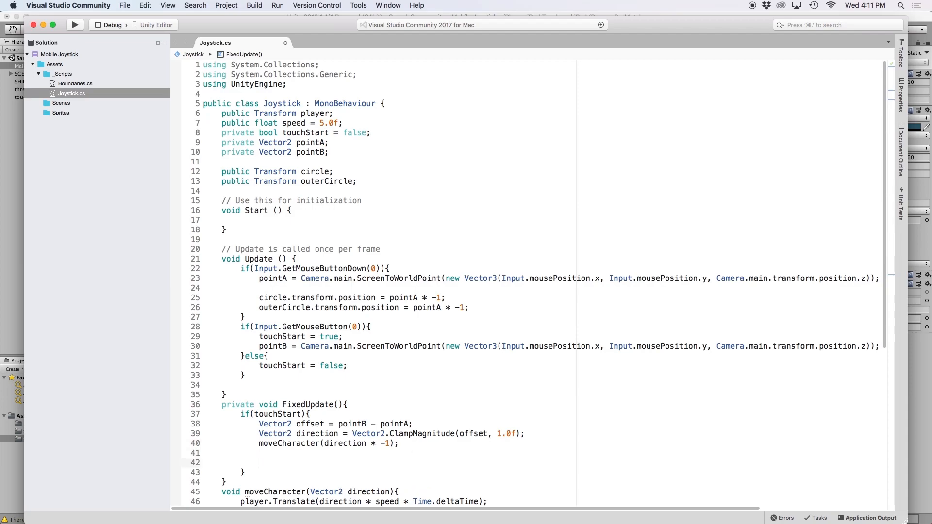
# In FixedUpdate place circle at new Vector2(pointA.x + direction.x, pointA.y + direction.y) * -1.
pyautogui.write('circle.')
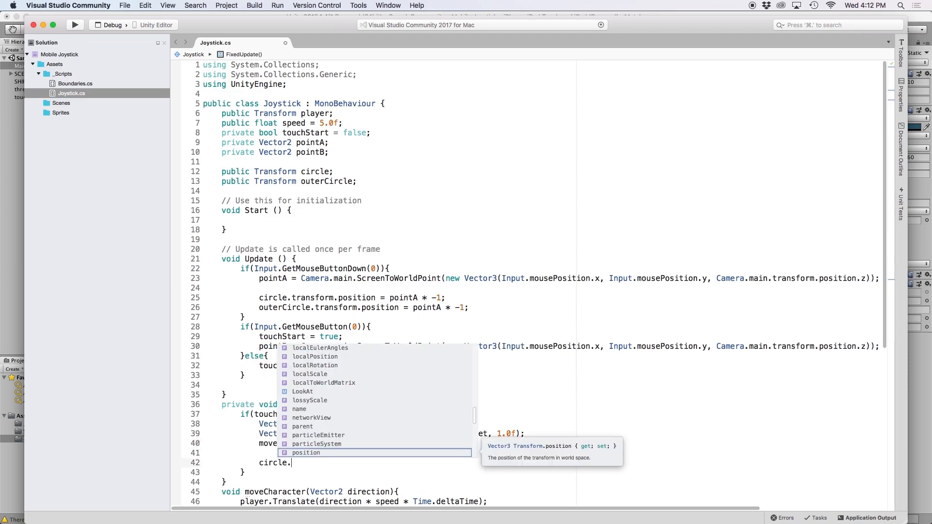
pyautogui.write('po')
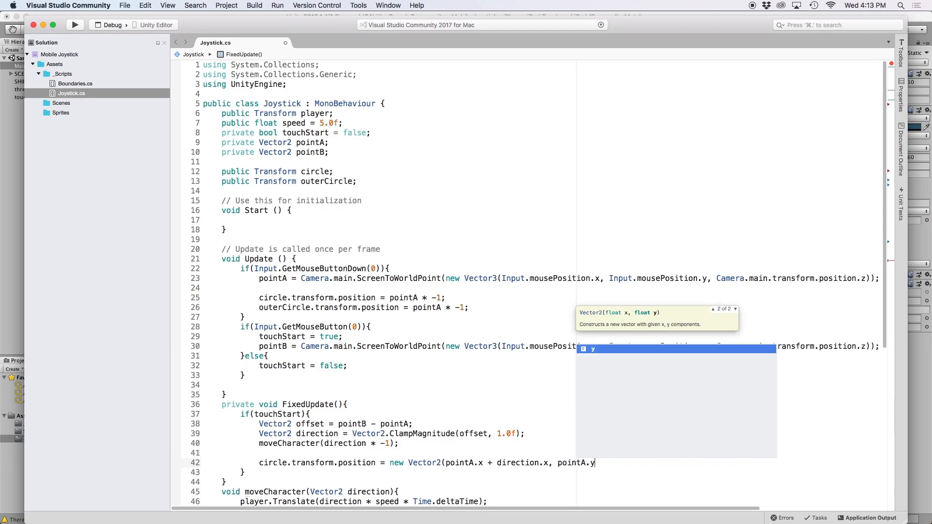
pyautogui.write('+ direction.y) * -1;')
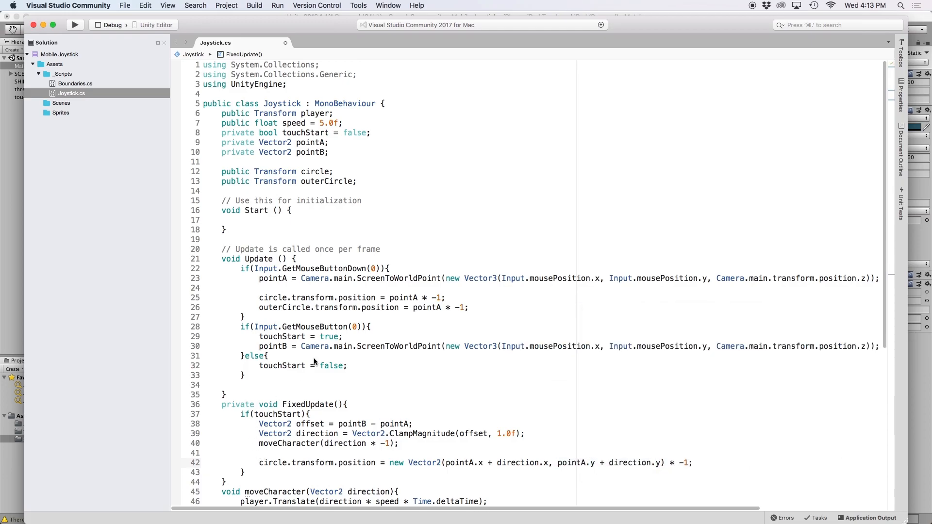
pyautogui.write('circle.')
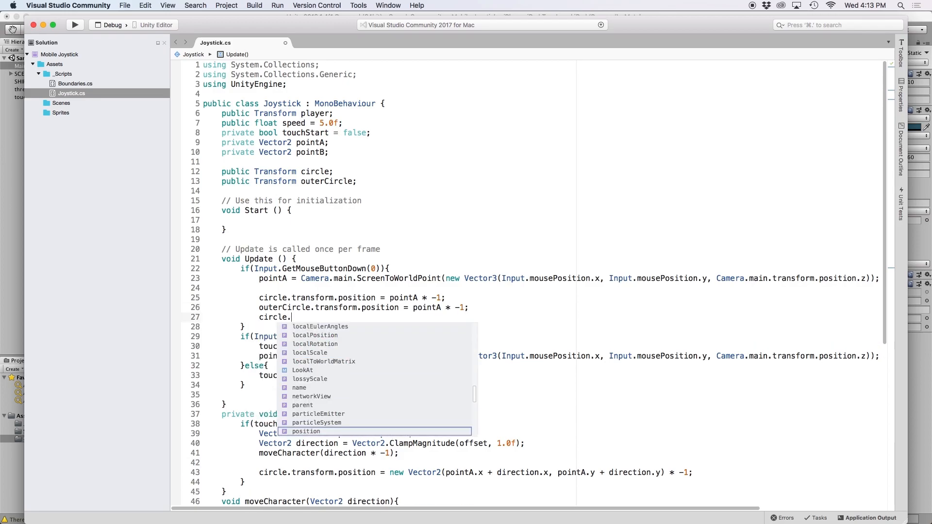
# Enable both circles' GetComponent<SpriteRenderer>().enabled = true in Update.
pyautogui.write('GetCom')
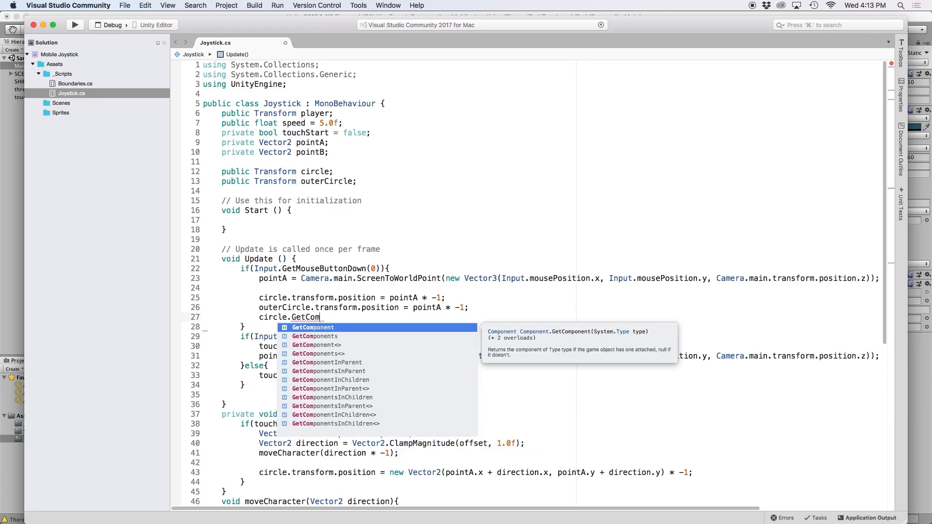
pyautogui.write('<SpriteRenderer')
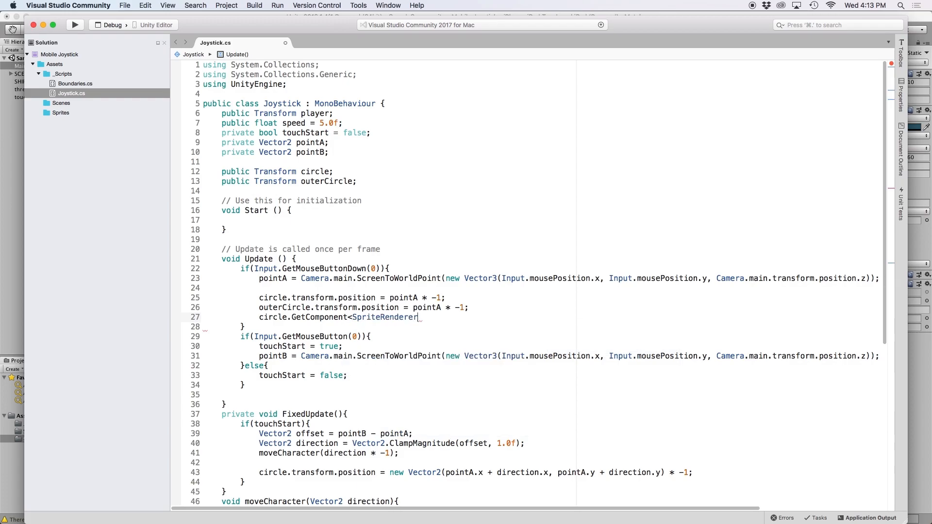
pyautogui.write('().enabled = true;')
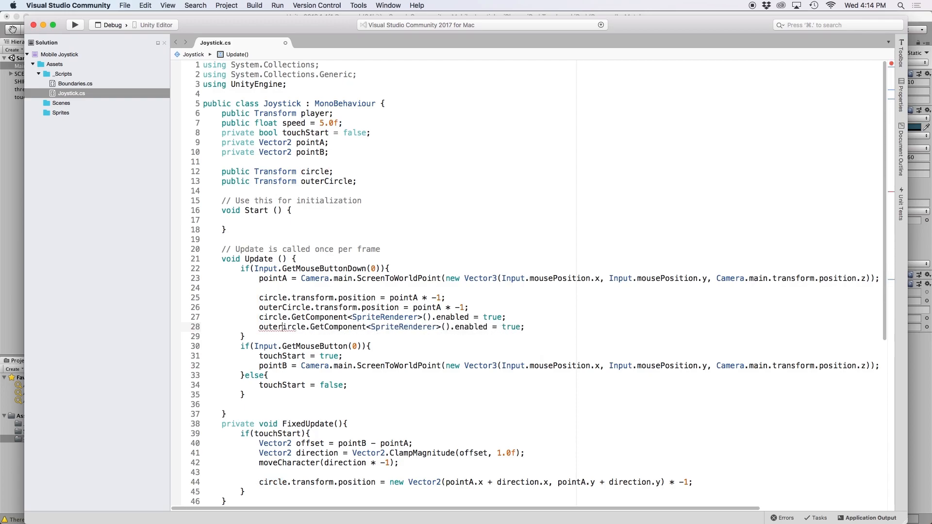
pyautogui.scroll(-3)
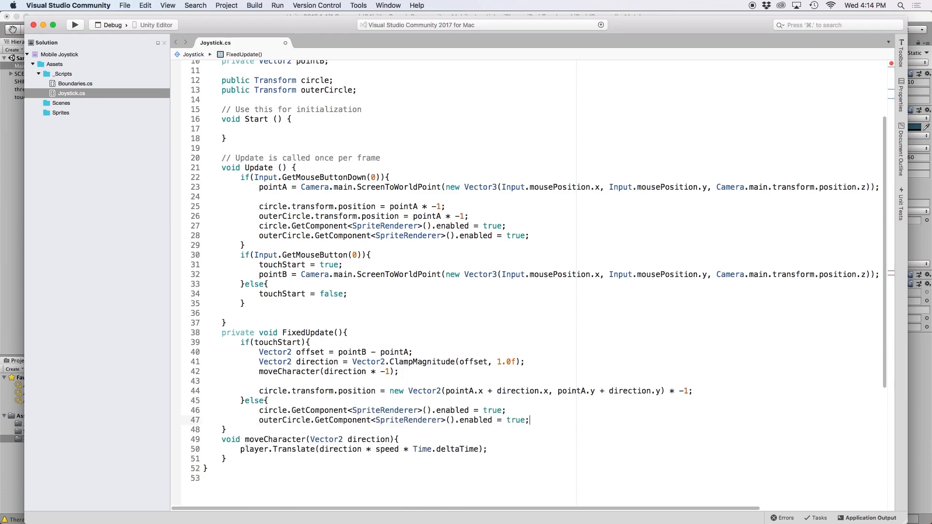
# In the else branch set the inner circle's SpriteRenderer enabled = false.
pyautogui.press('backspace')
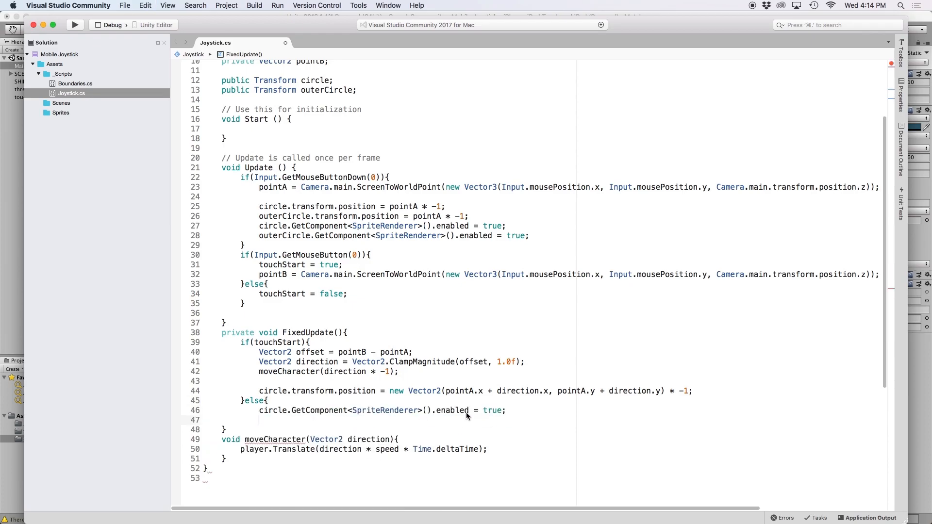
pyautogui.press('backspace')
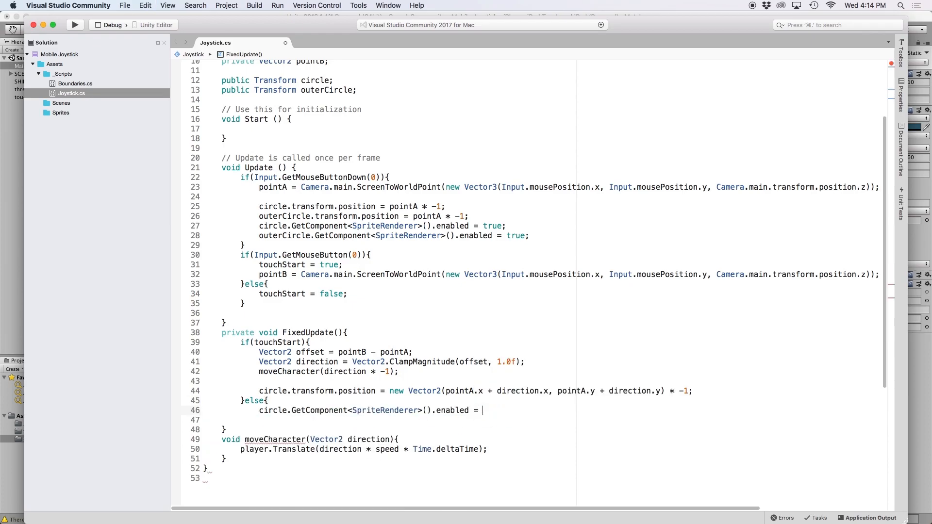
pyautogui.write('false;')
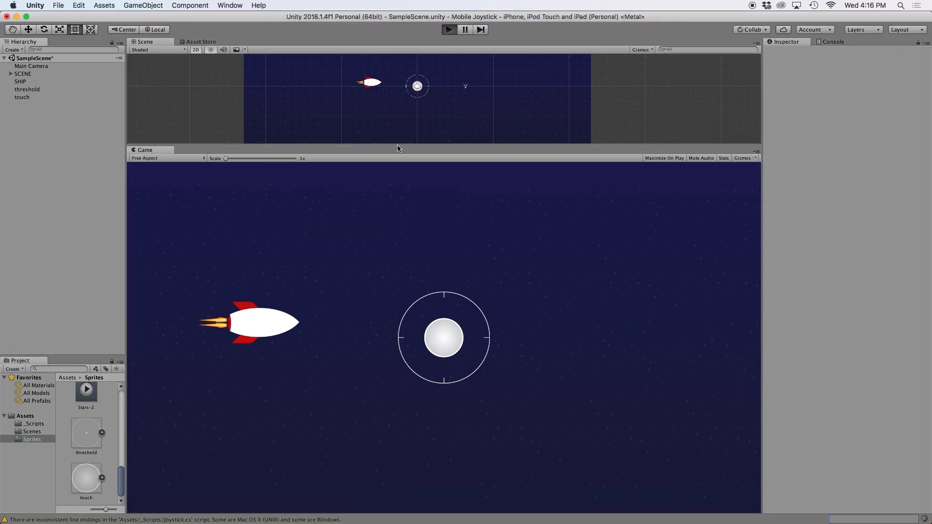
pyautogui.moveTo(286, 259)
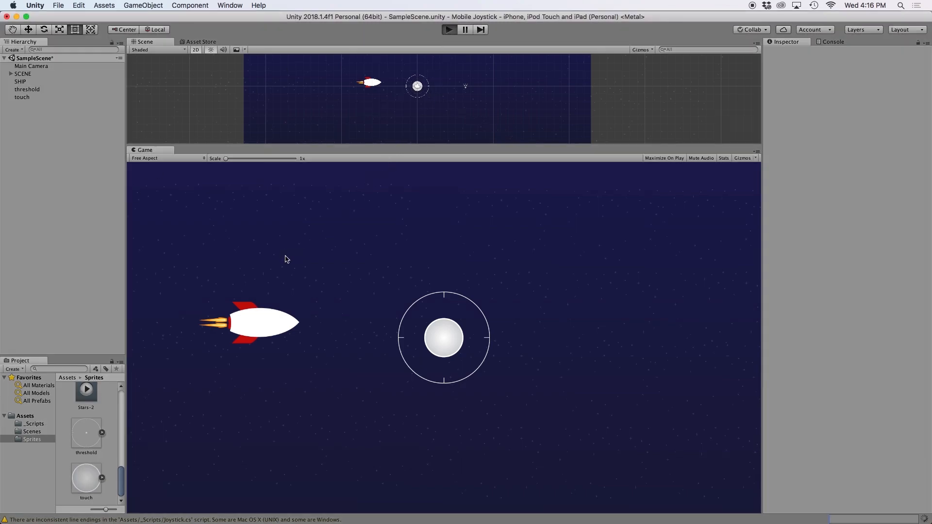